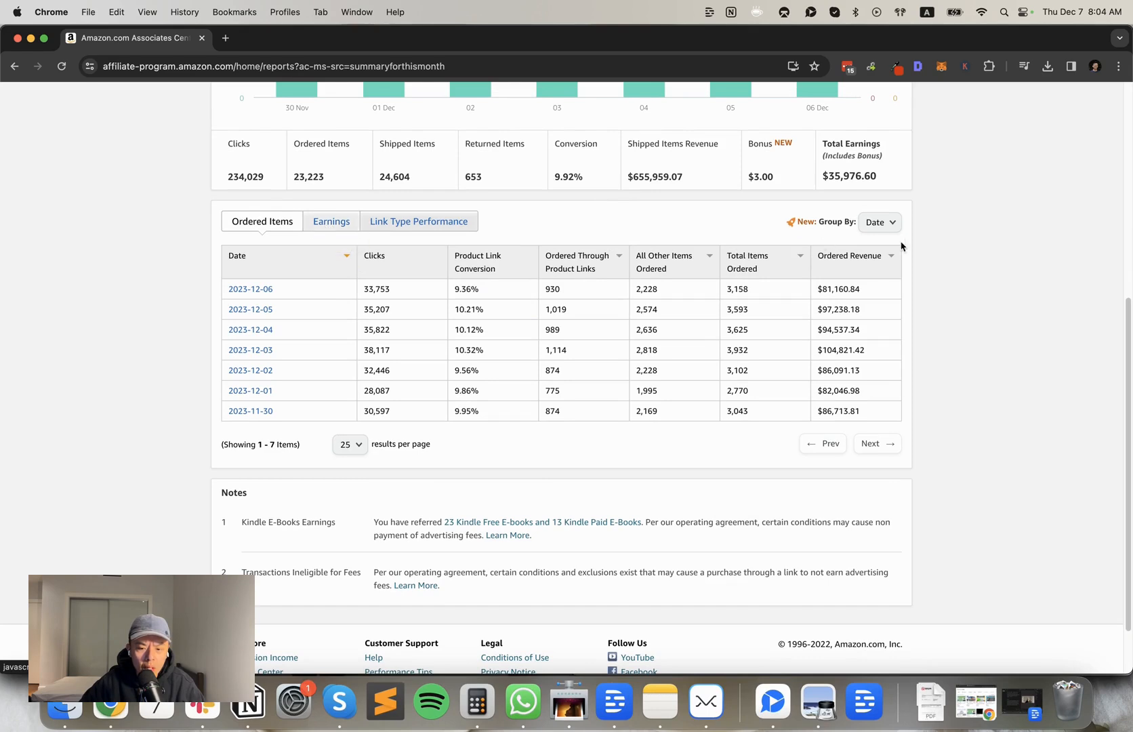
mouse_move(335, 237)
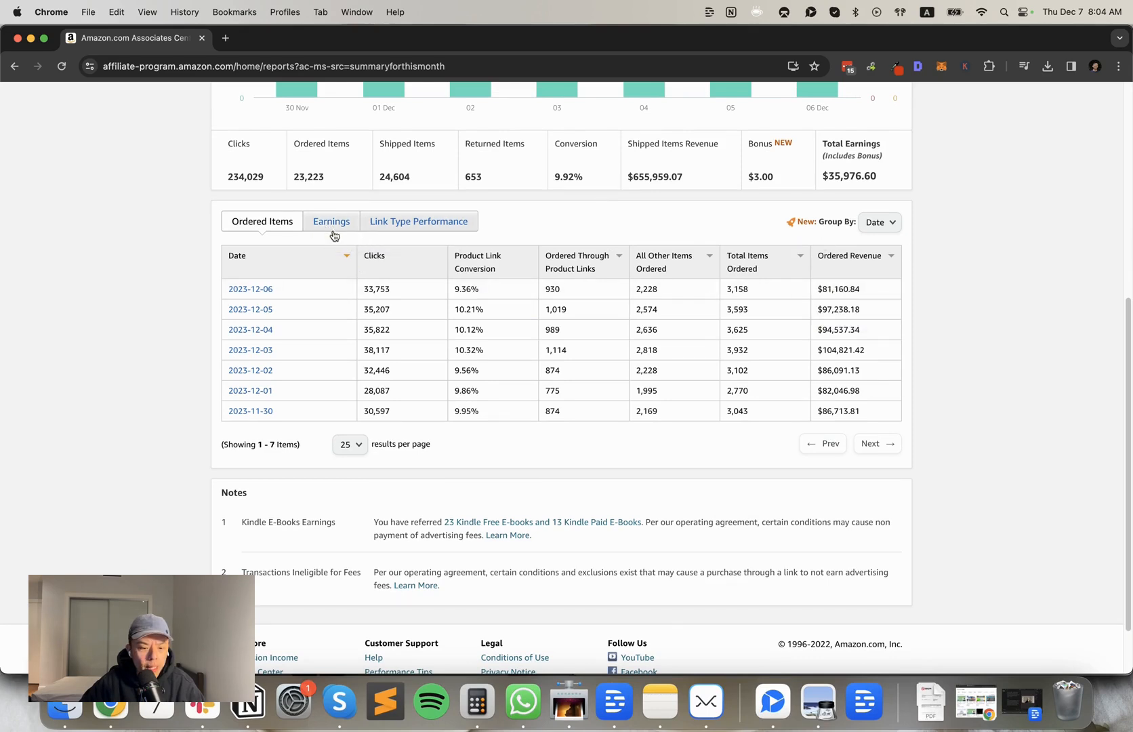
After checking the earnings report, extend Setup step 1 with ', instead of sending indexsy.com'
click(331, 221)
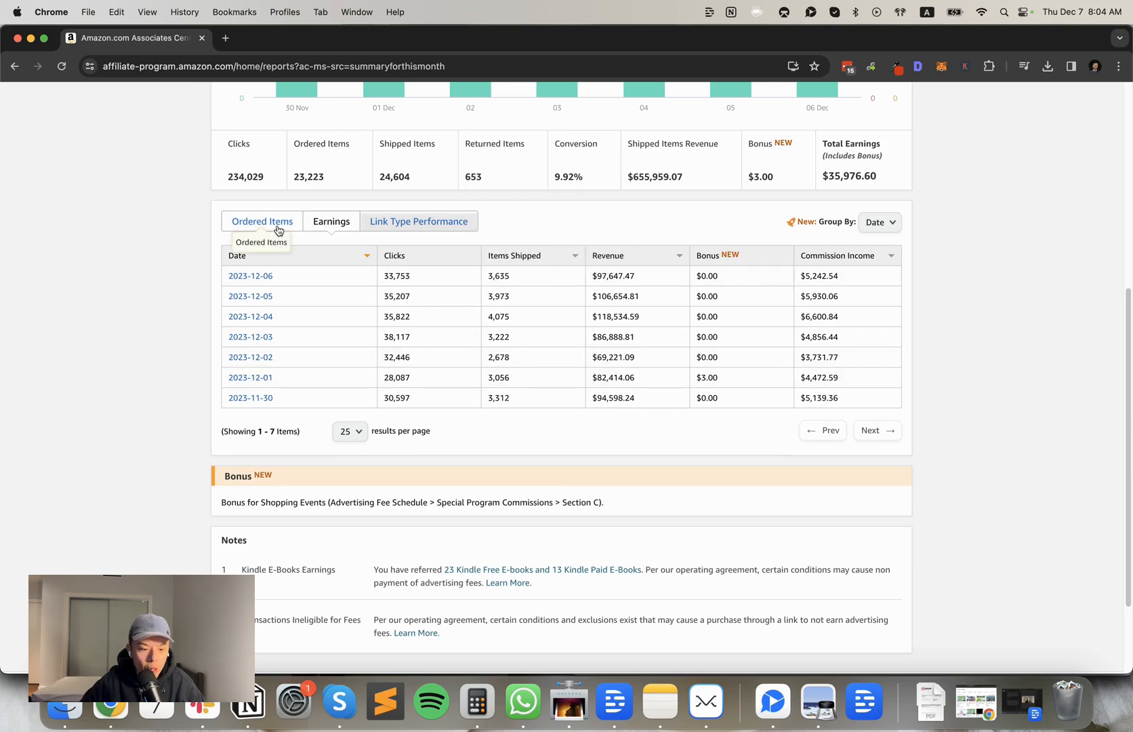
click(261, 221)
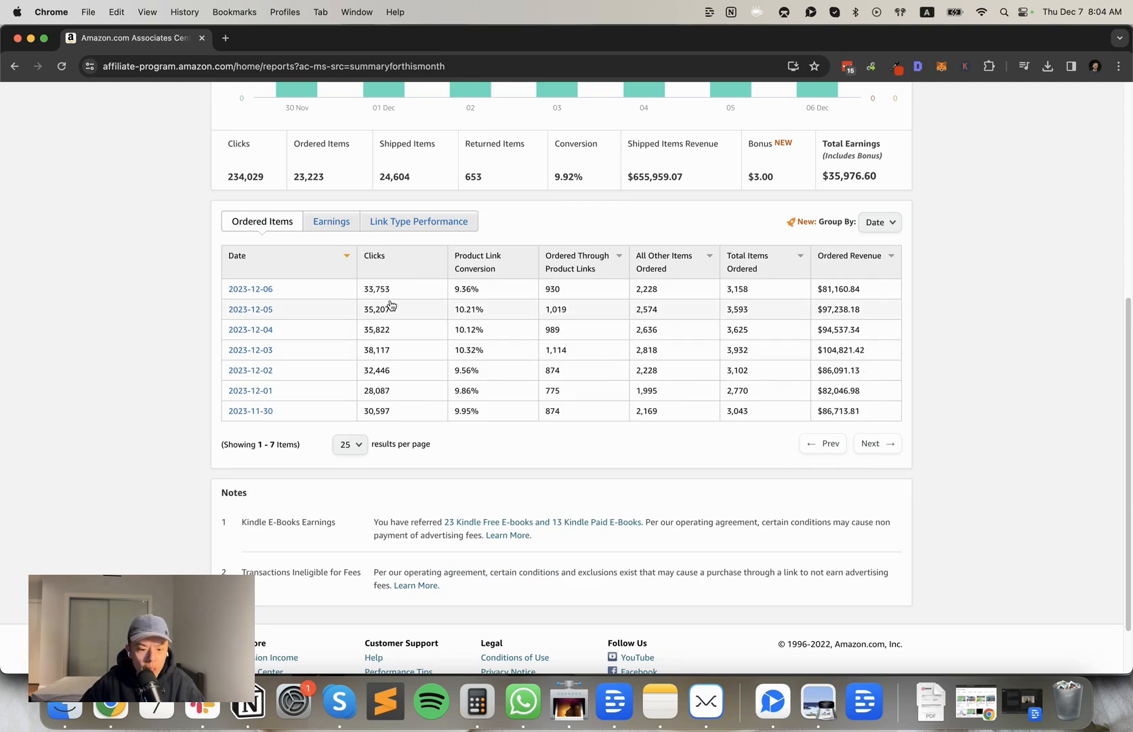
mouse_move(996, 200)
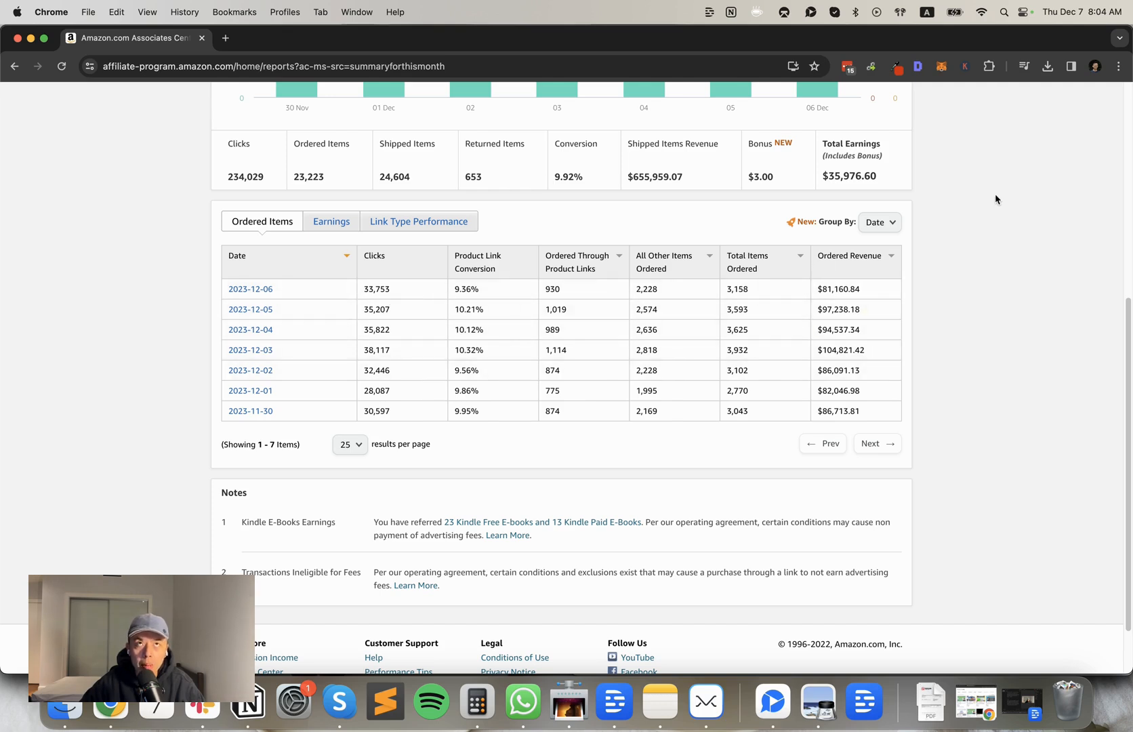
mouse_move(1111, 406)
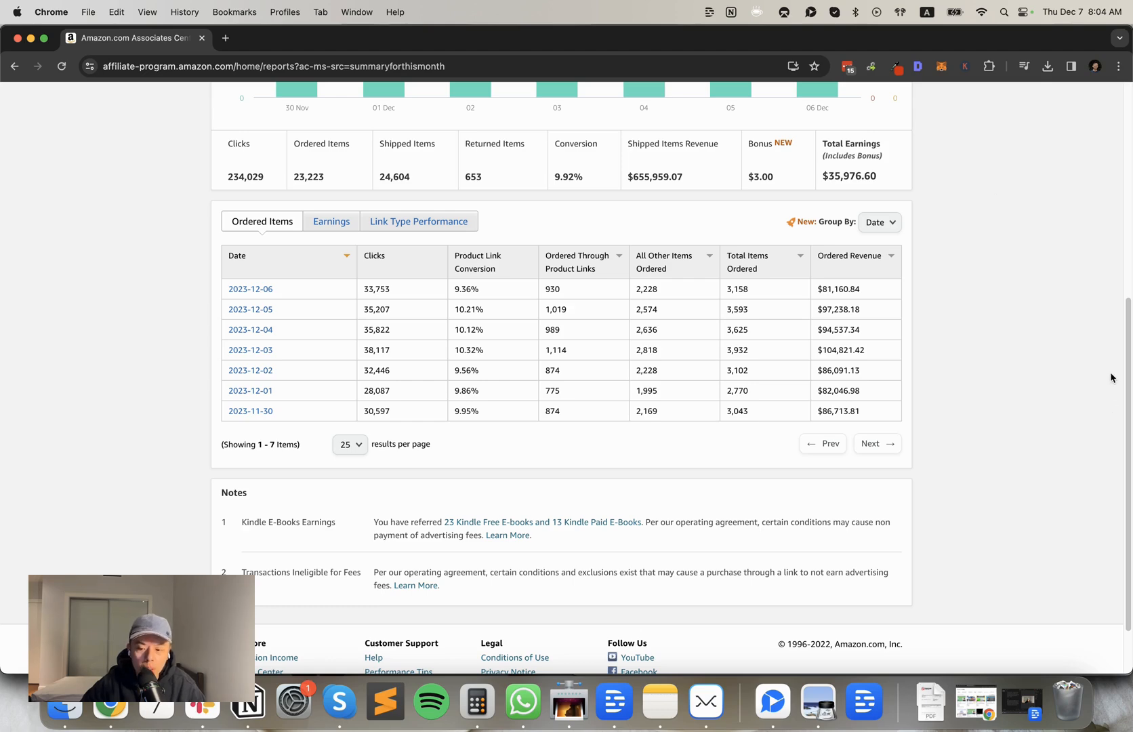
click(134, 37)
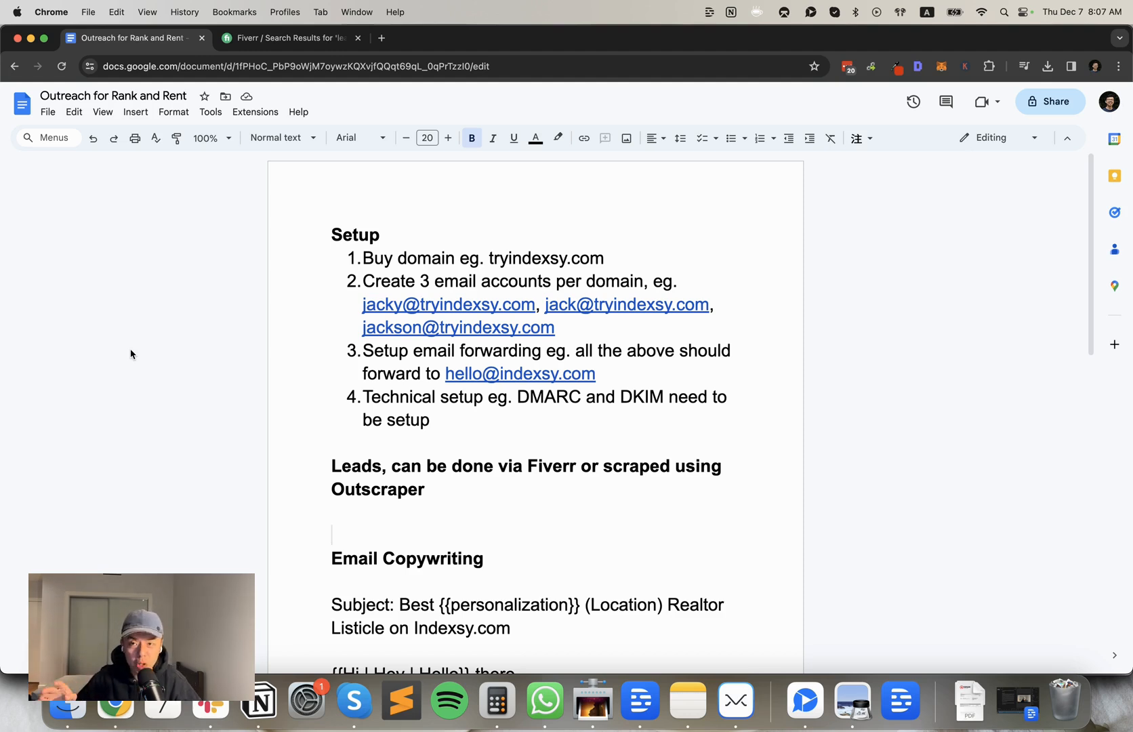
mouse_move(268, 582)
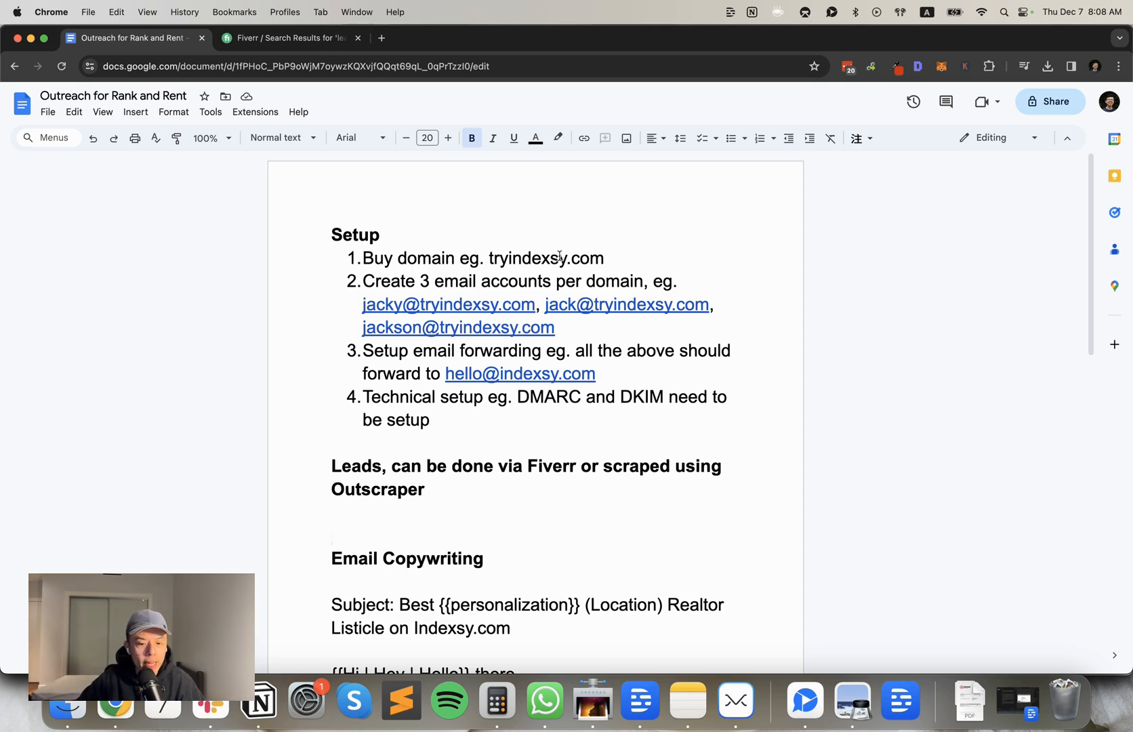
text(, instead of sending i)
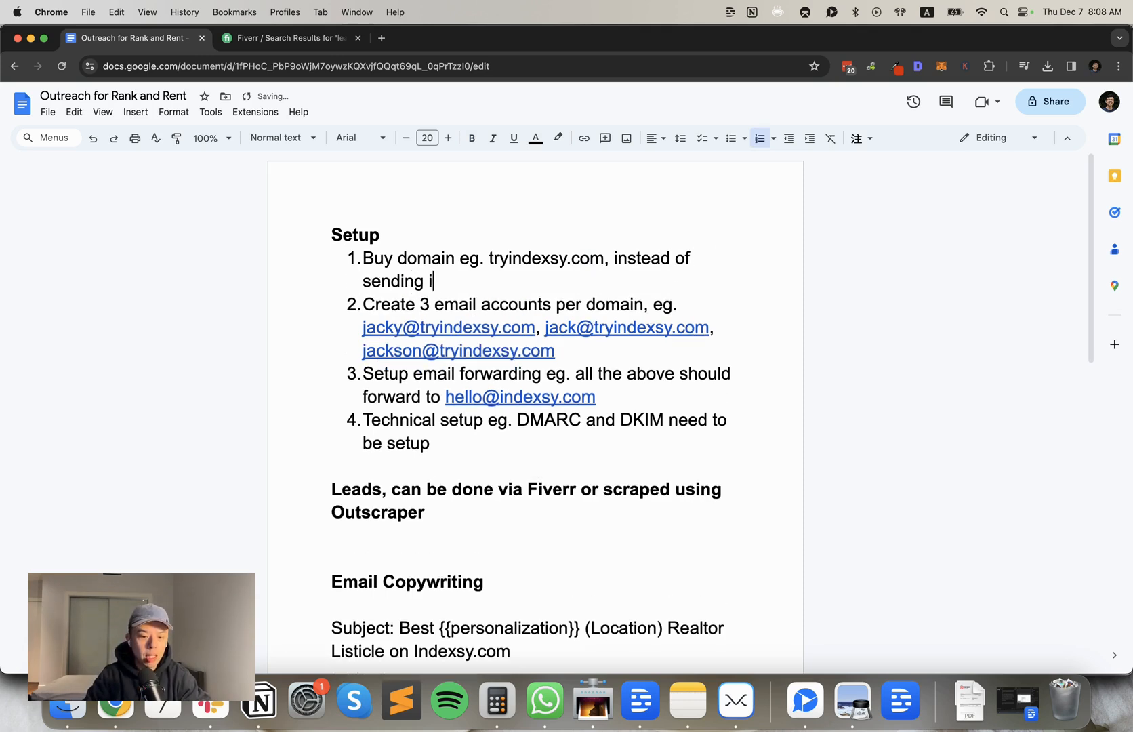
text(ndexsy.com)
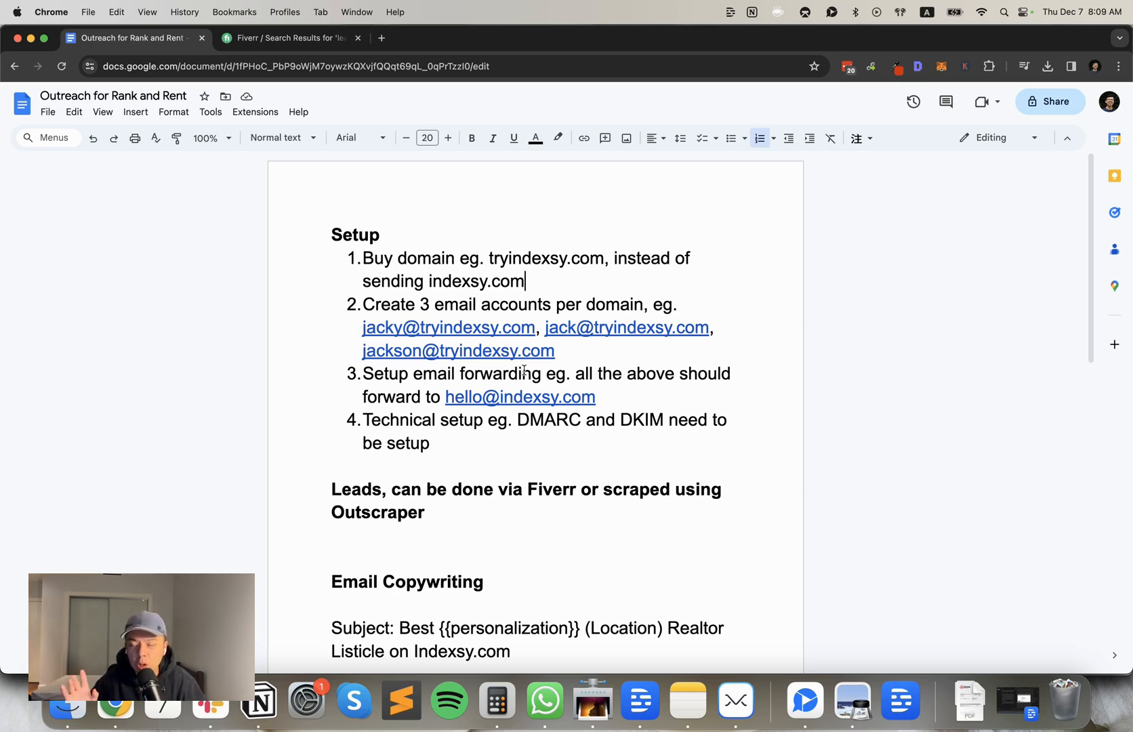
mouse_move(591, 393)
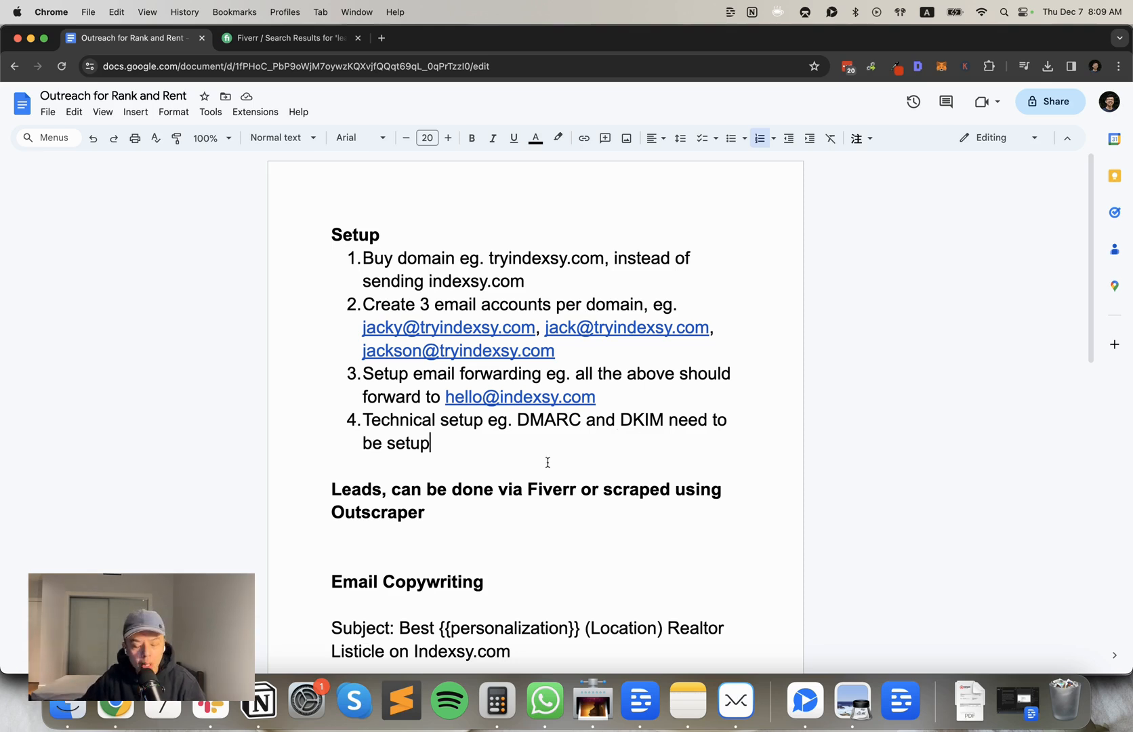
mouse_move(501, 499)
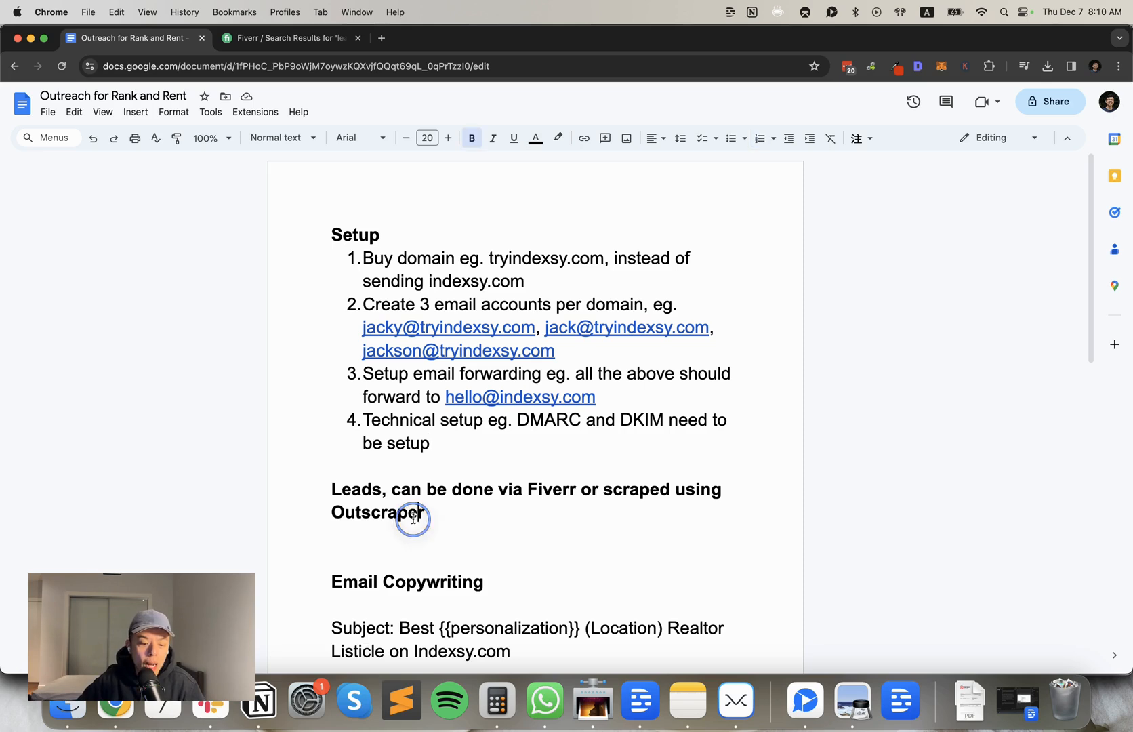
click(414, 512)
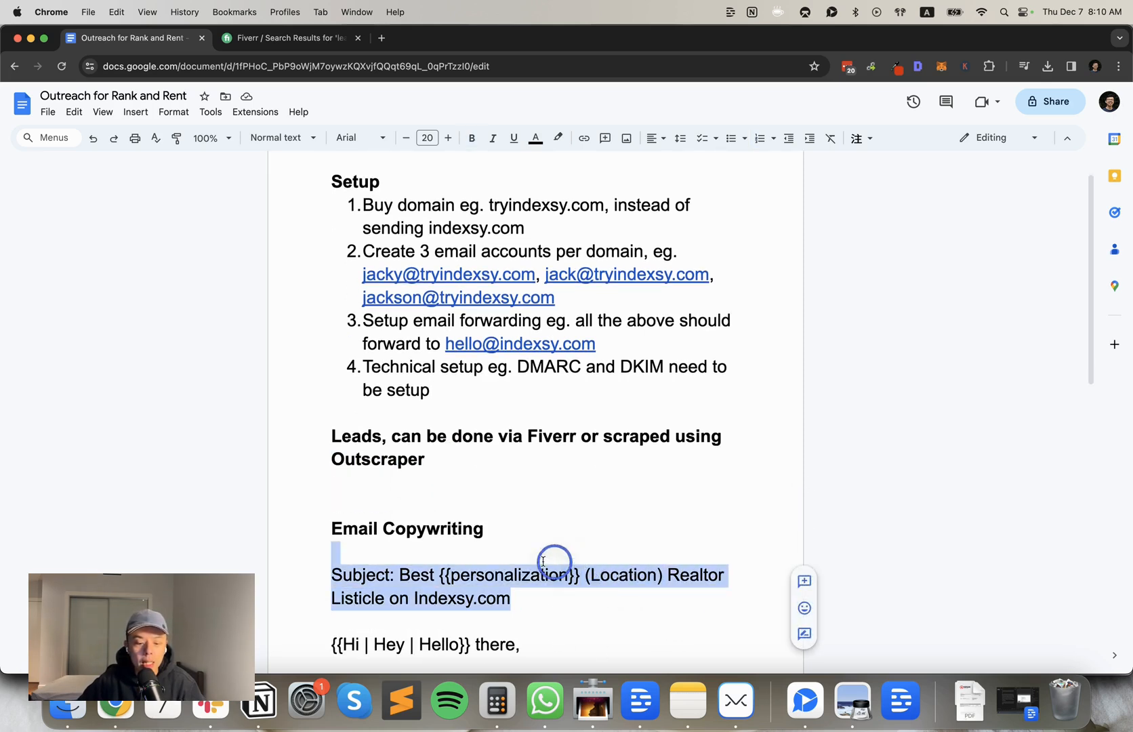
click(440, 459)
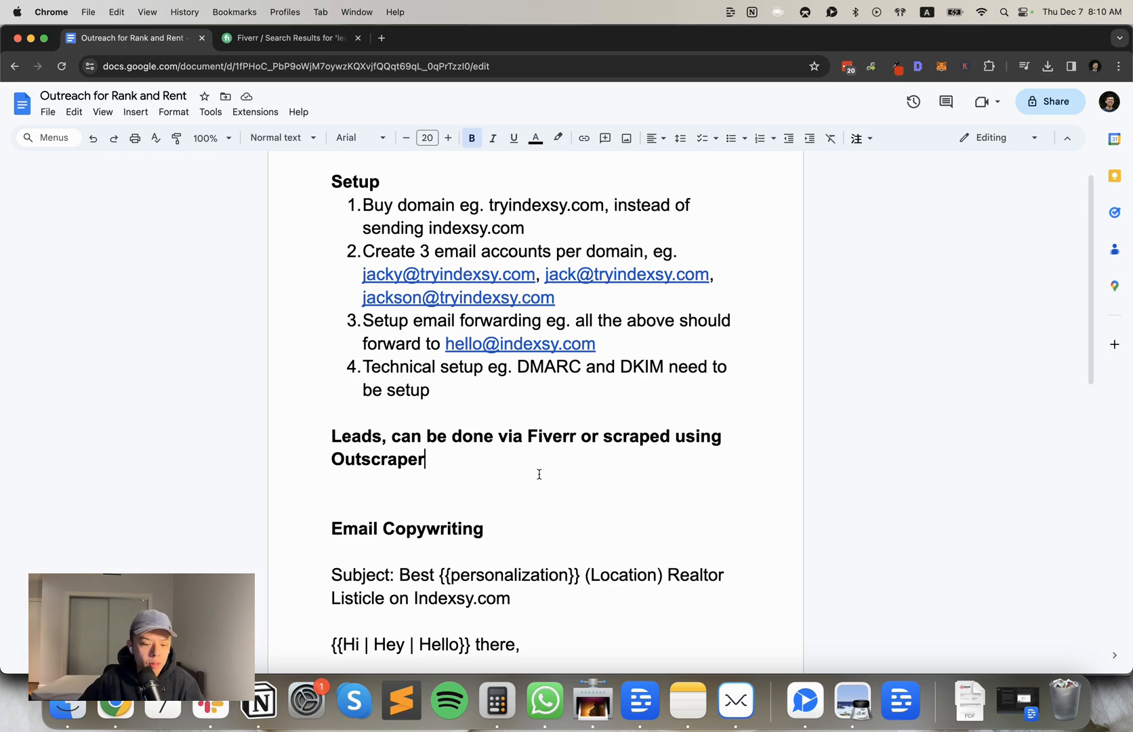
Switch to Instantly and show the ML Aug 14 AI Companies campaign's leads list
click(291, 37)
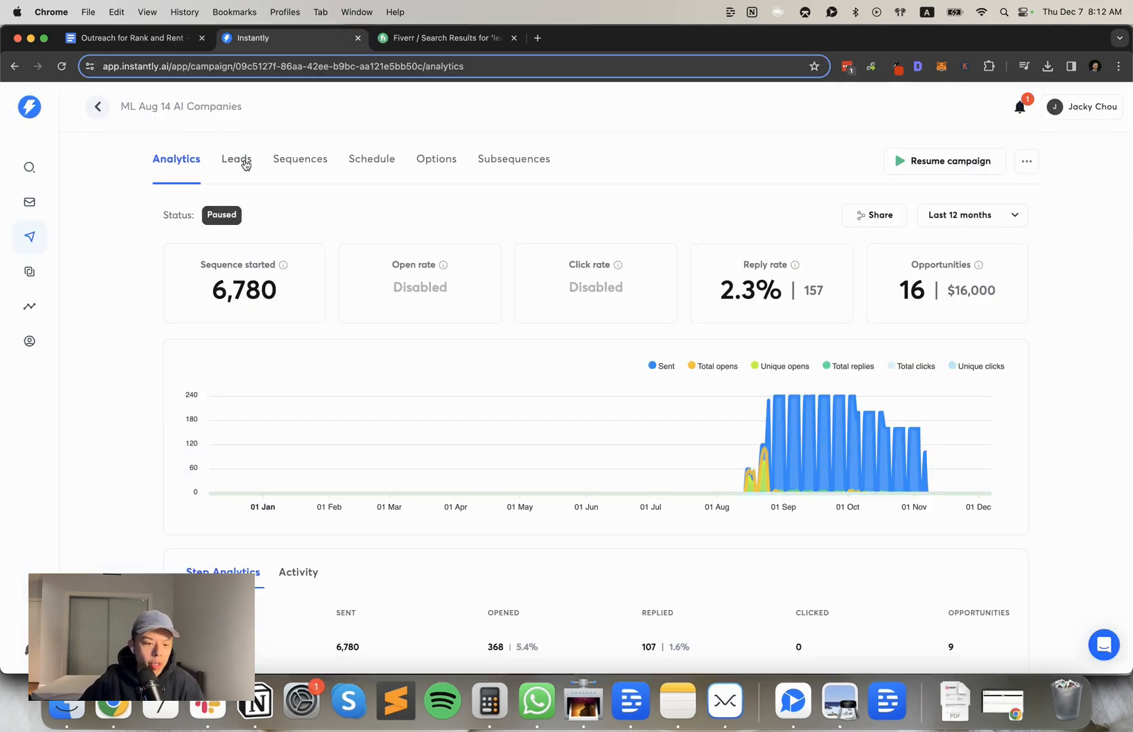
click(235, 159)
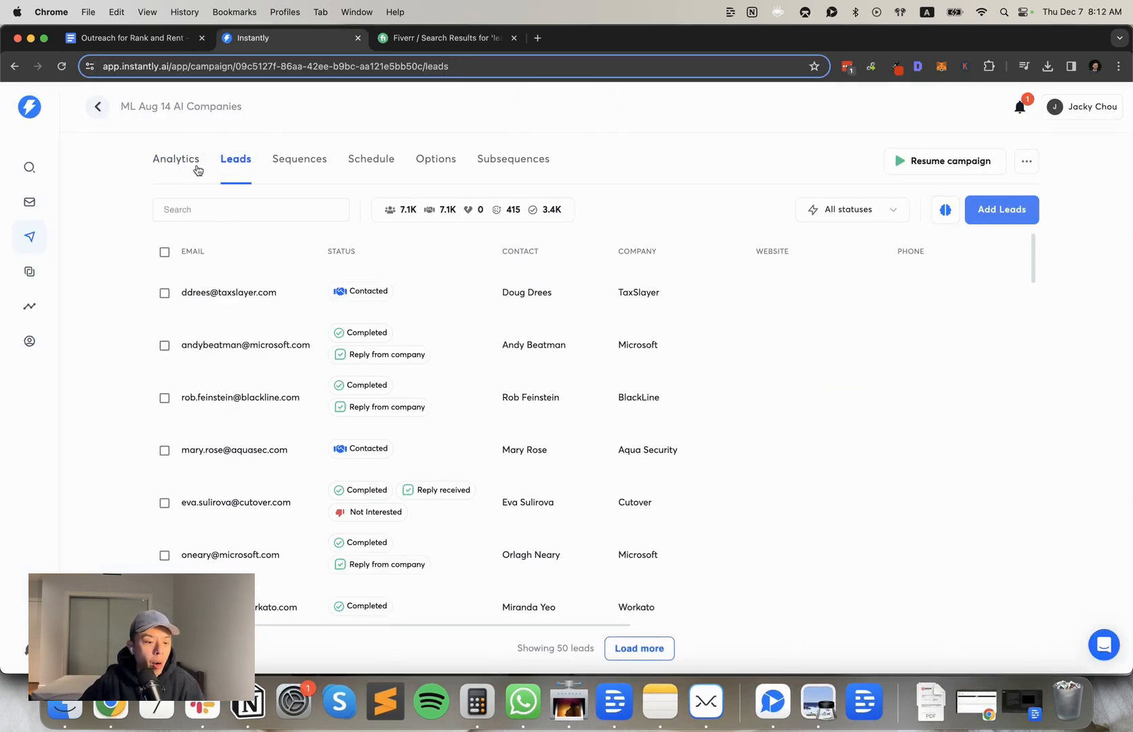
click(235, 160)
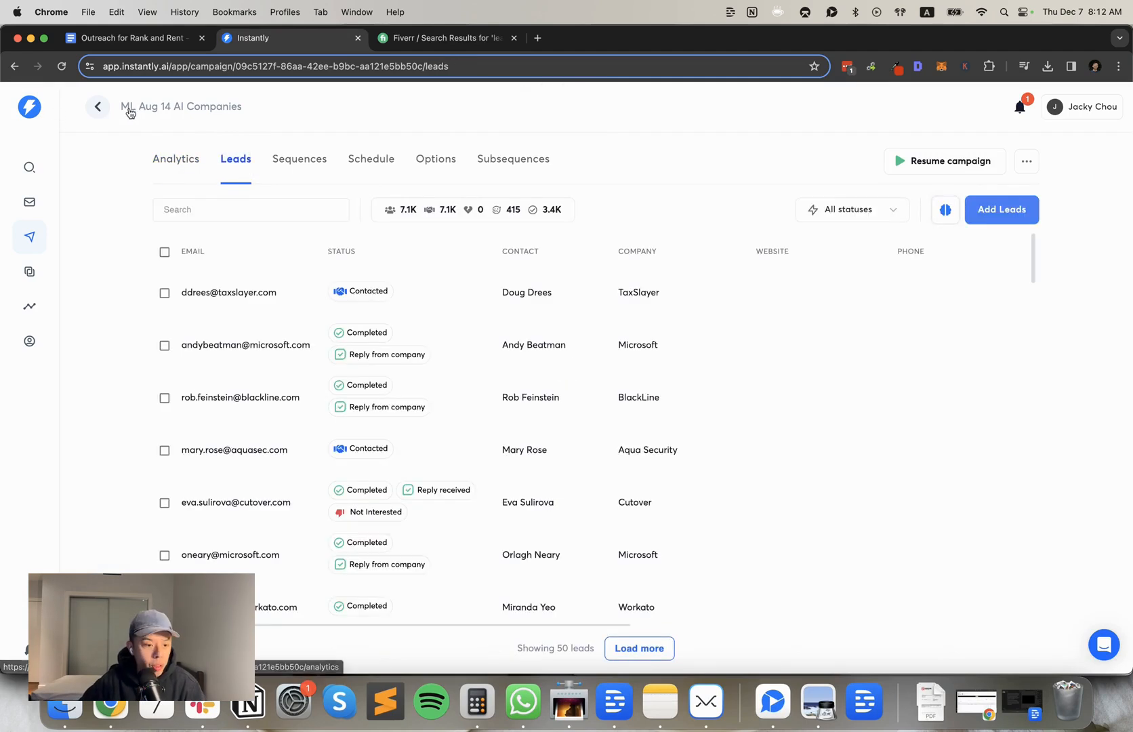
mouse_move(402, 140)
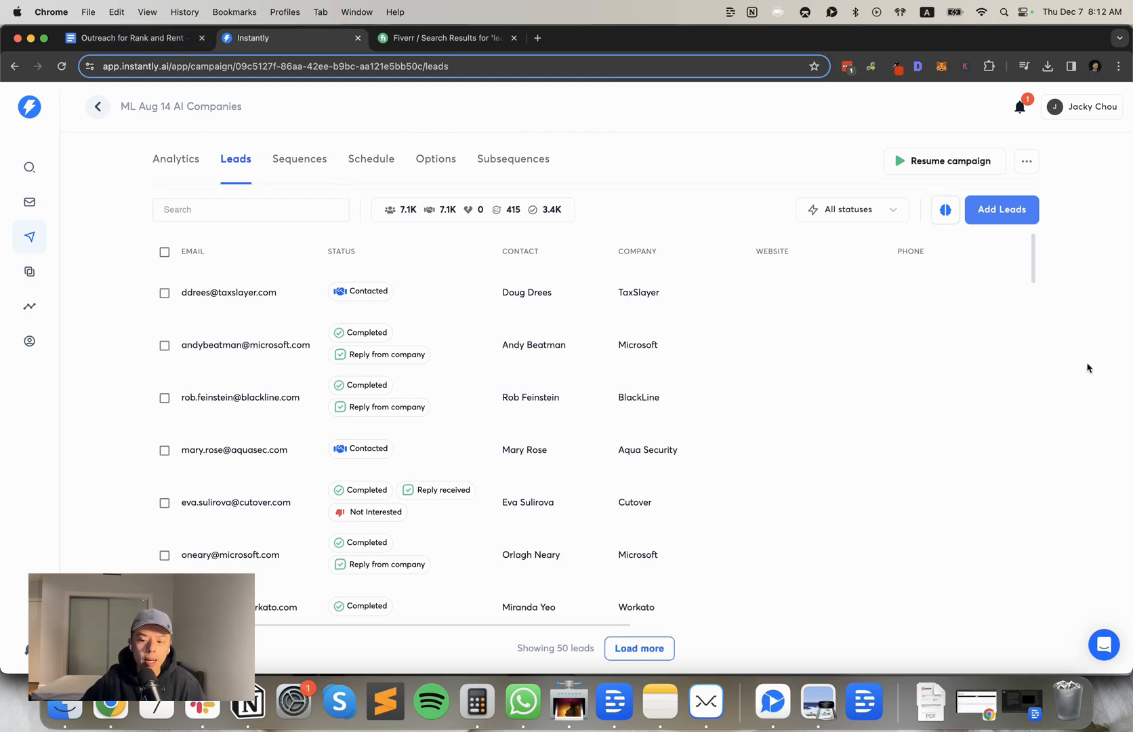
Back in the doc, review the email template's Hi | Hey | Hello greeting and personalized subject with 'Best'
click(134, 38)
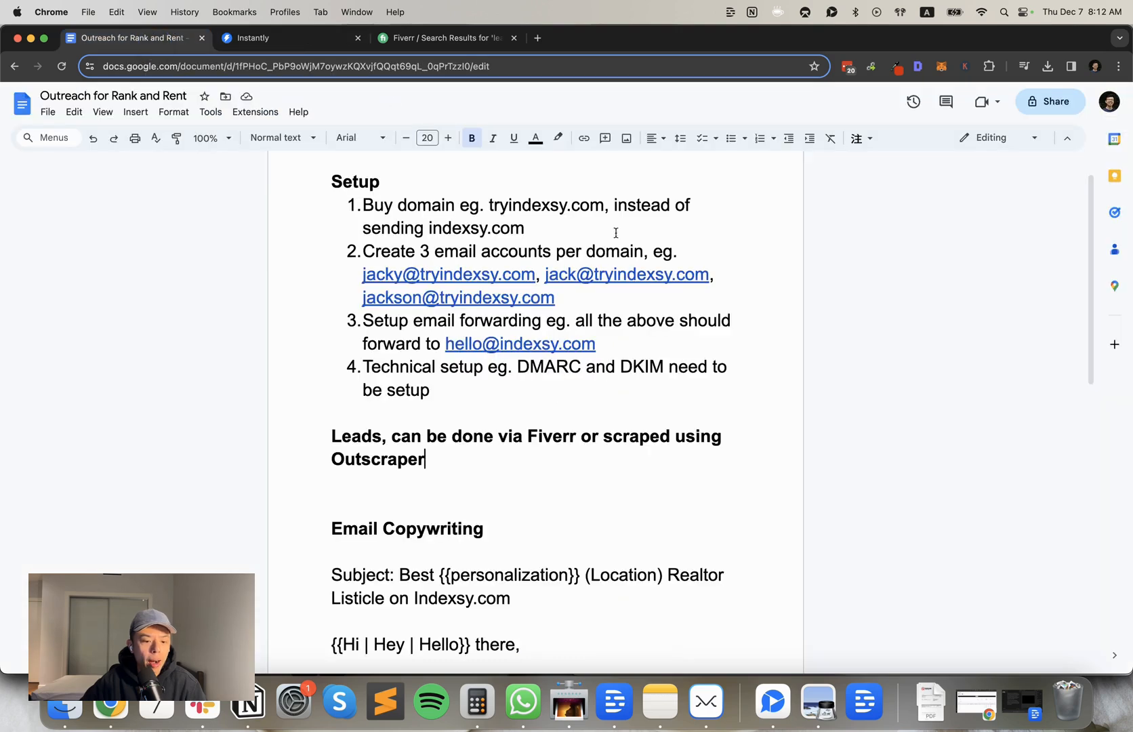
scroll(down, 3)
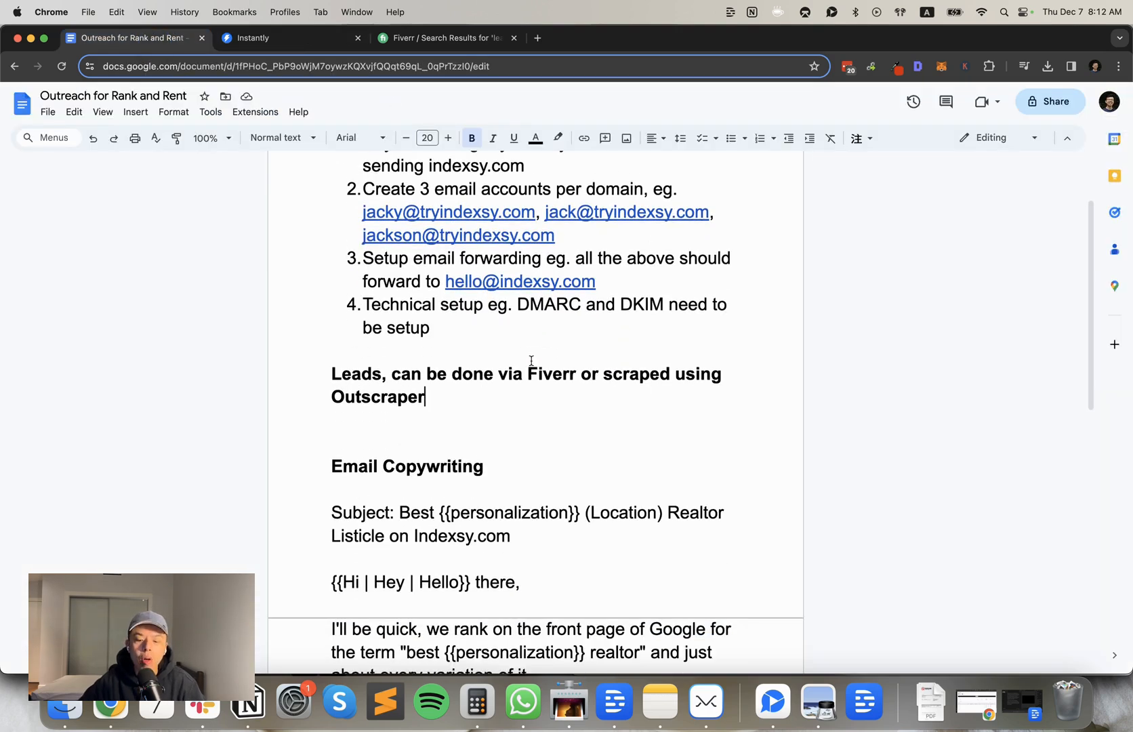
scroll(down, 3)
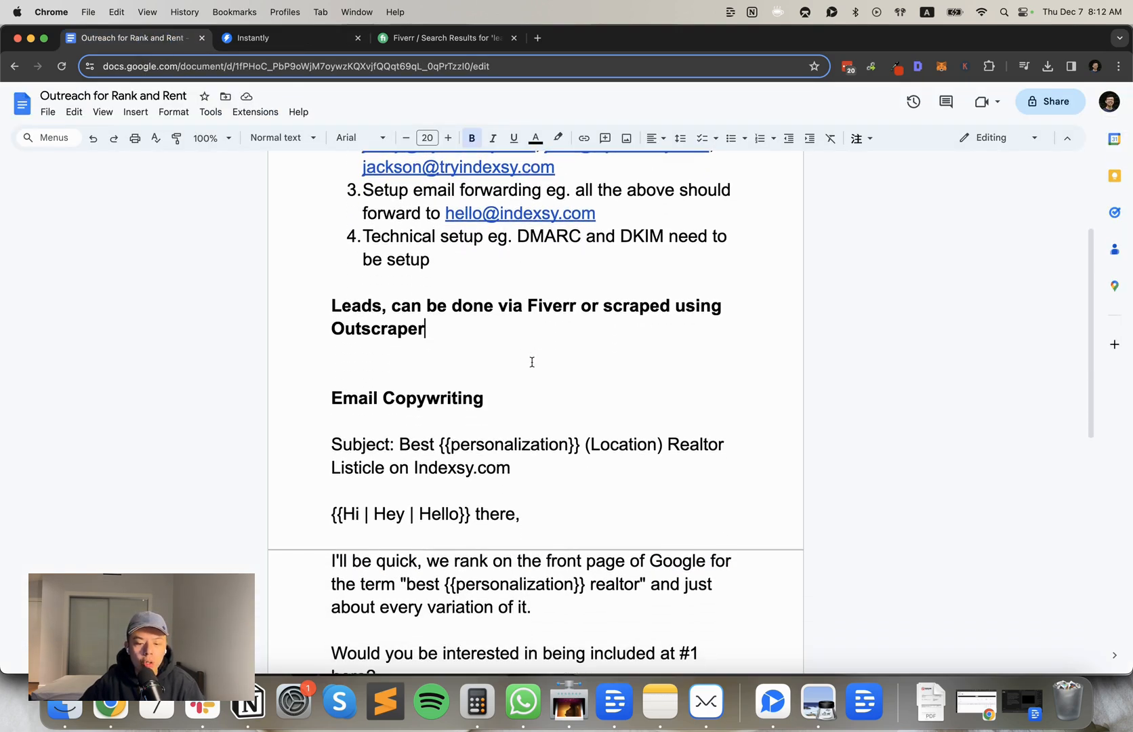
double_click(402, 514)
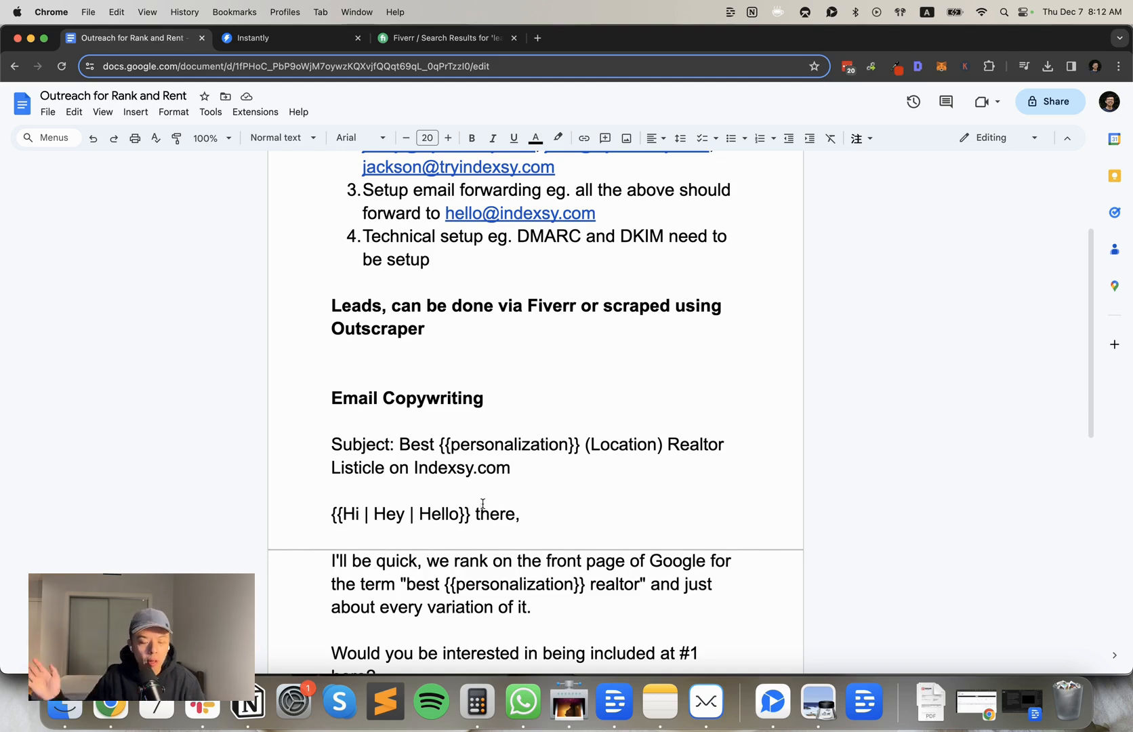
click(353, 513)
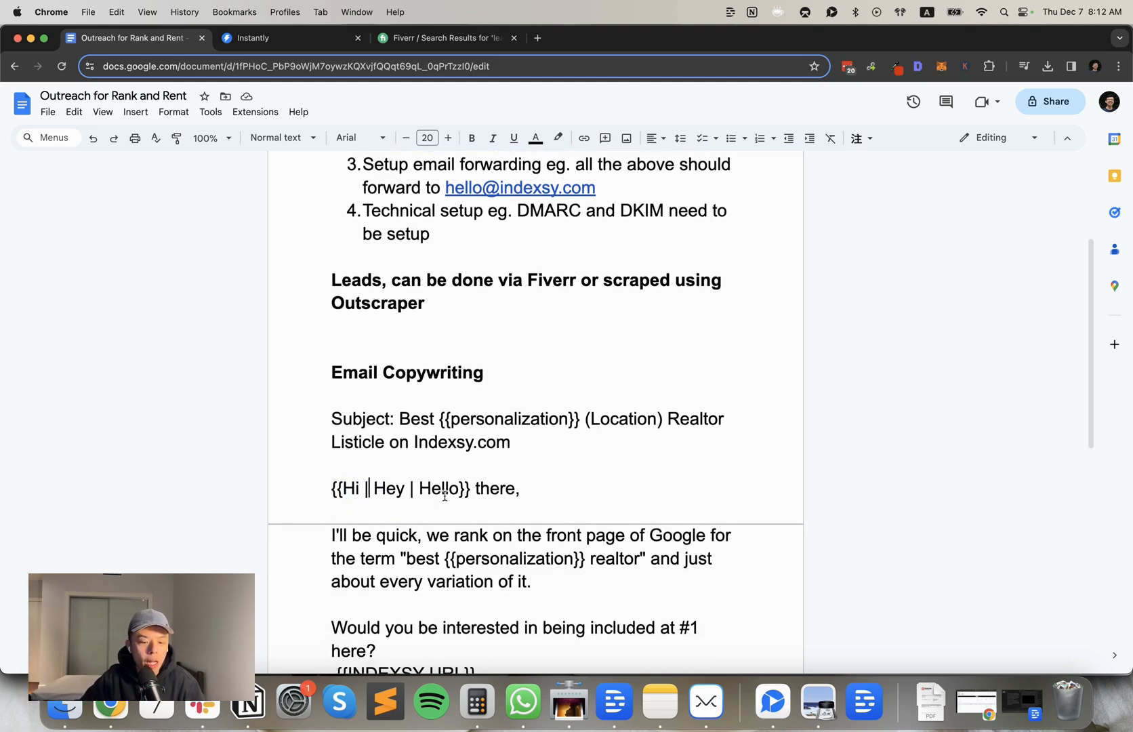
double_click(507, 419)
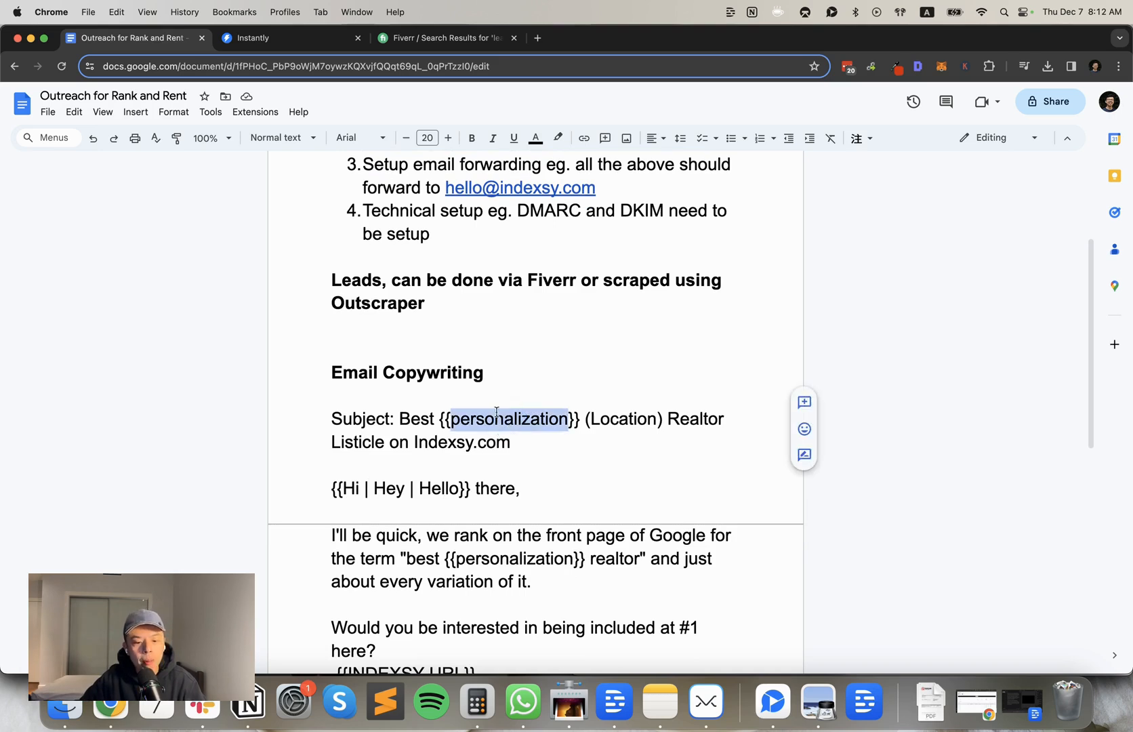
click(406, 419)
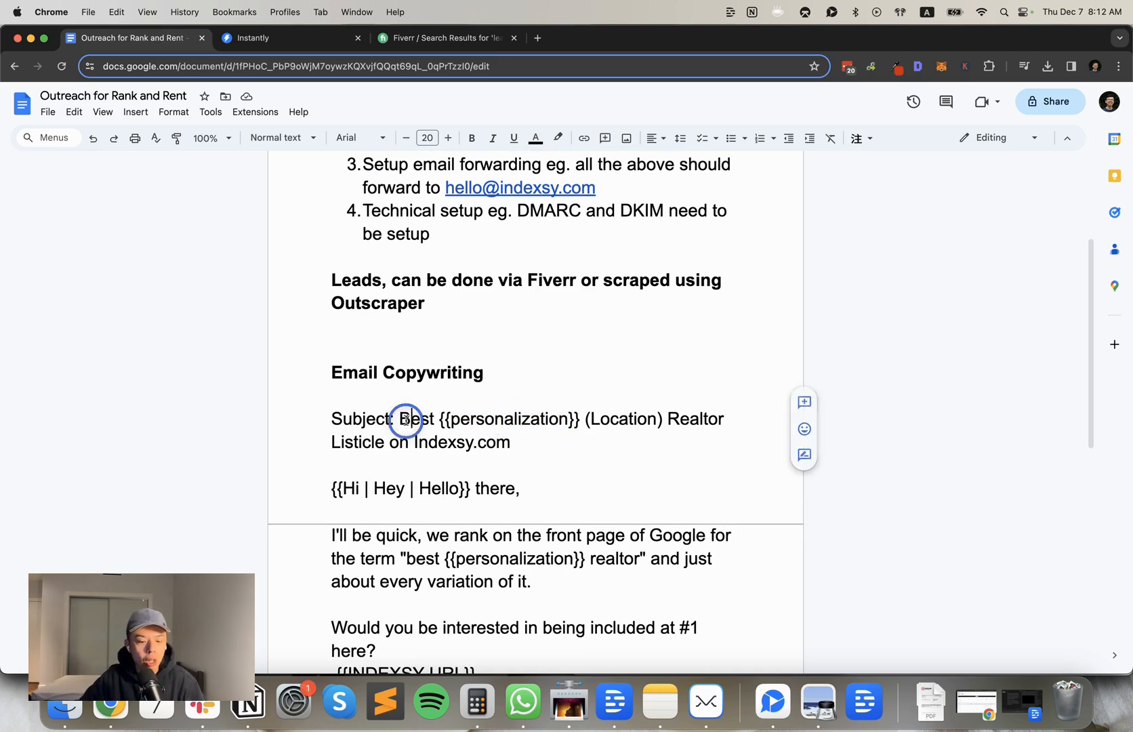
double_click(416, 418)
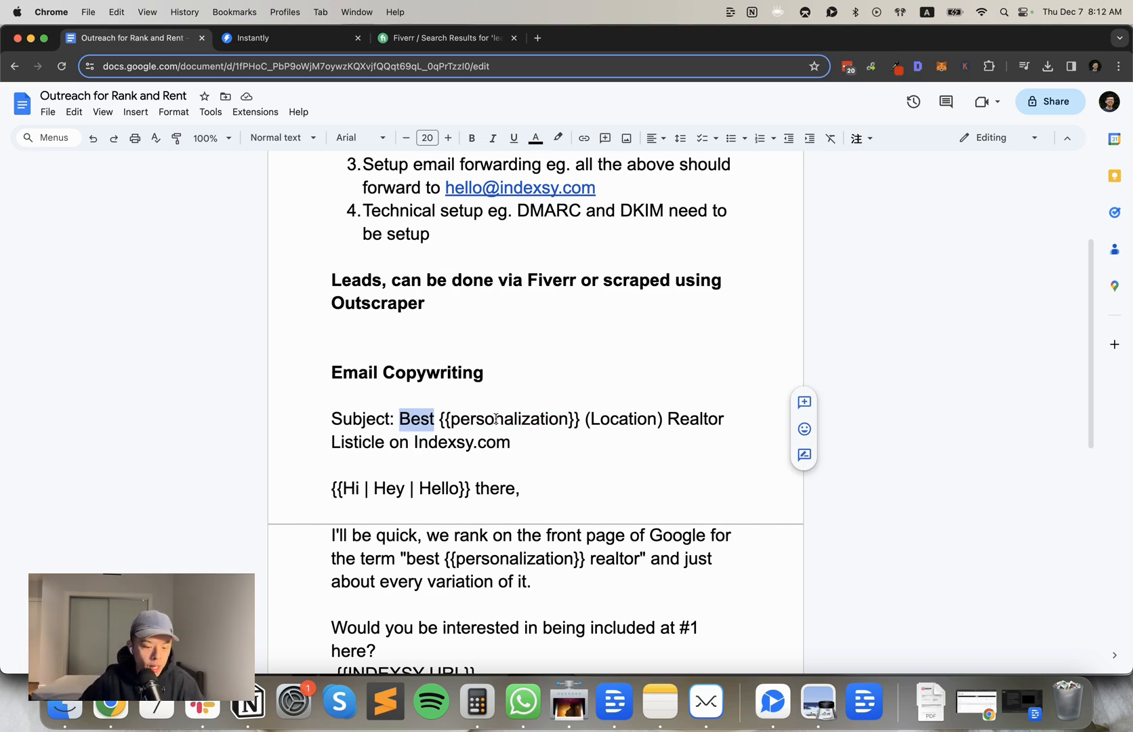
scroll(down, 3)
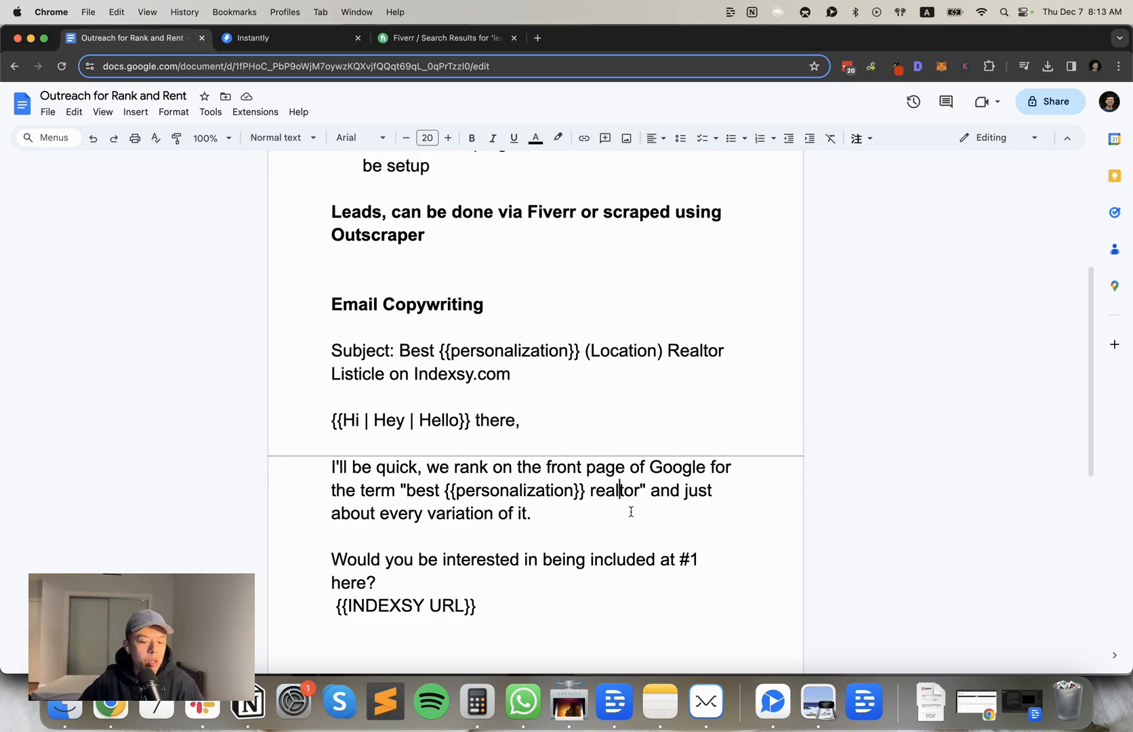
scroll(down, 3)
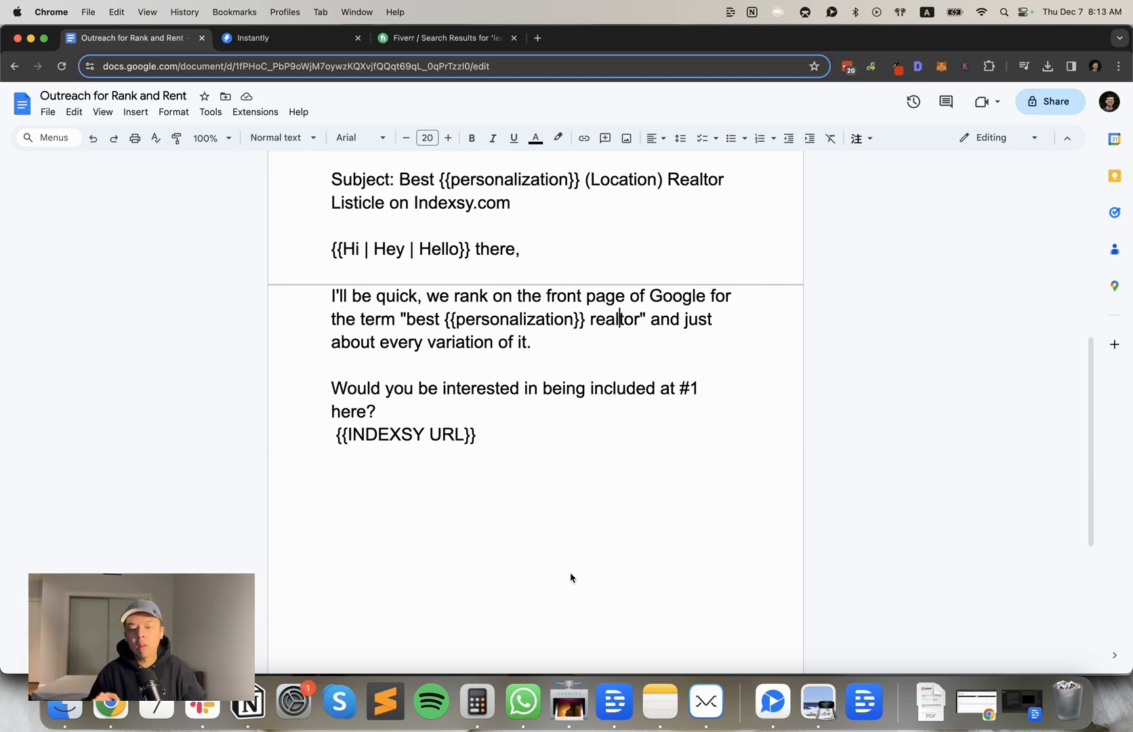
mouse_move(101, 52)
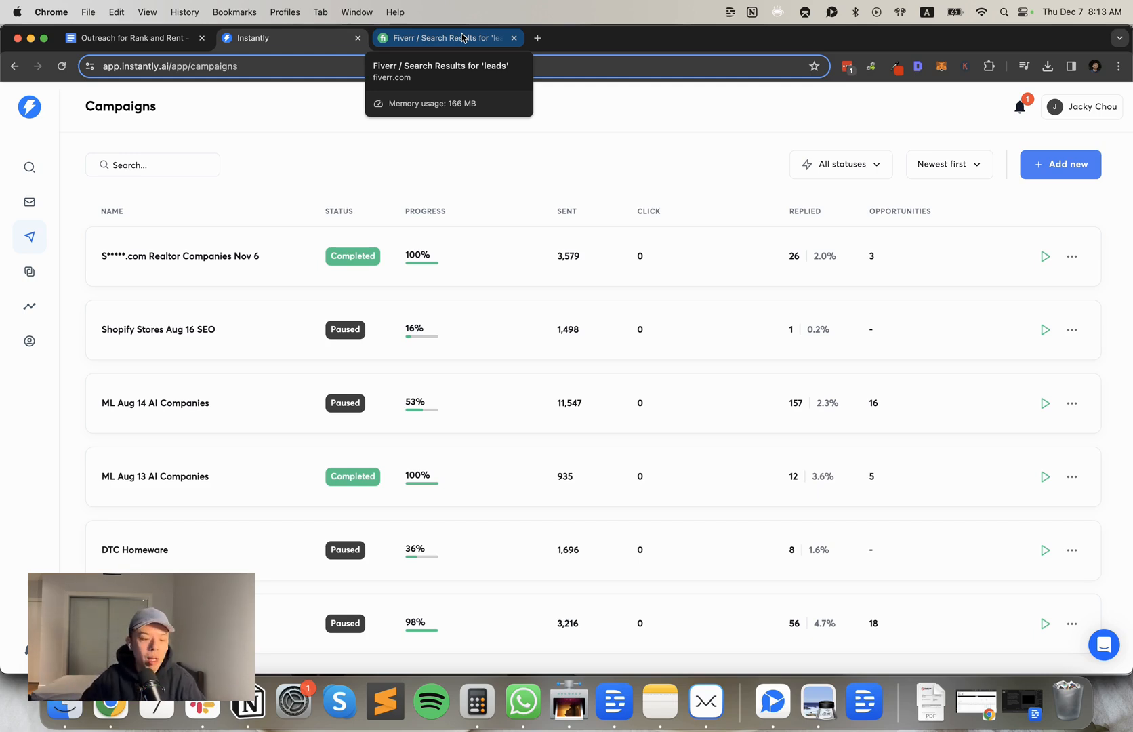
mouse_move(466, 42)
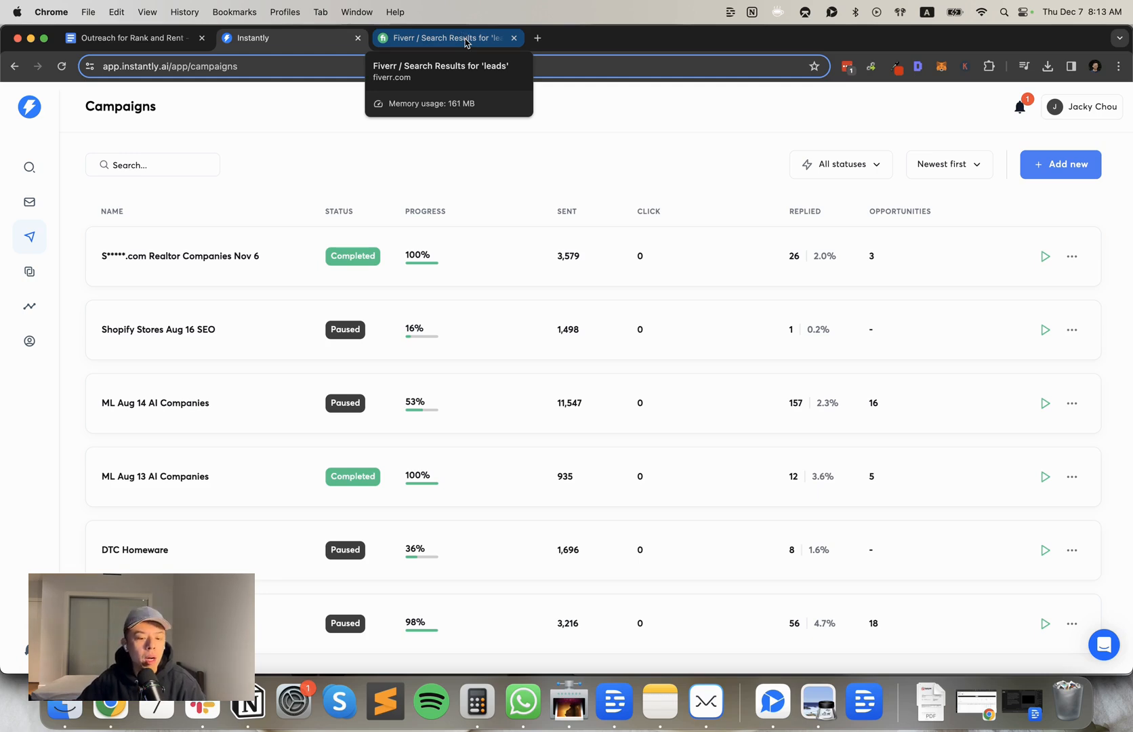
View the ML Aug 14 AI Companies analytics (16 opportunities, $16,000), then return to the doc
click(154, 403)
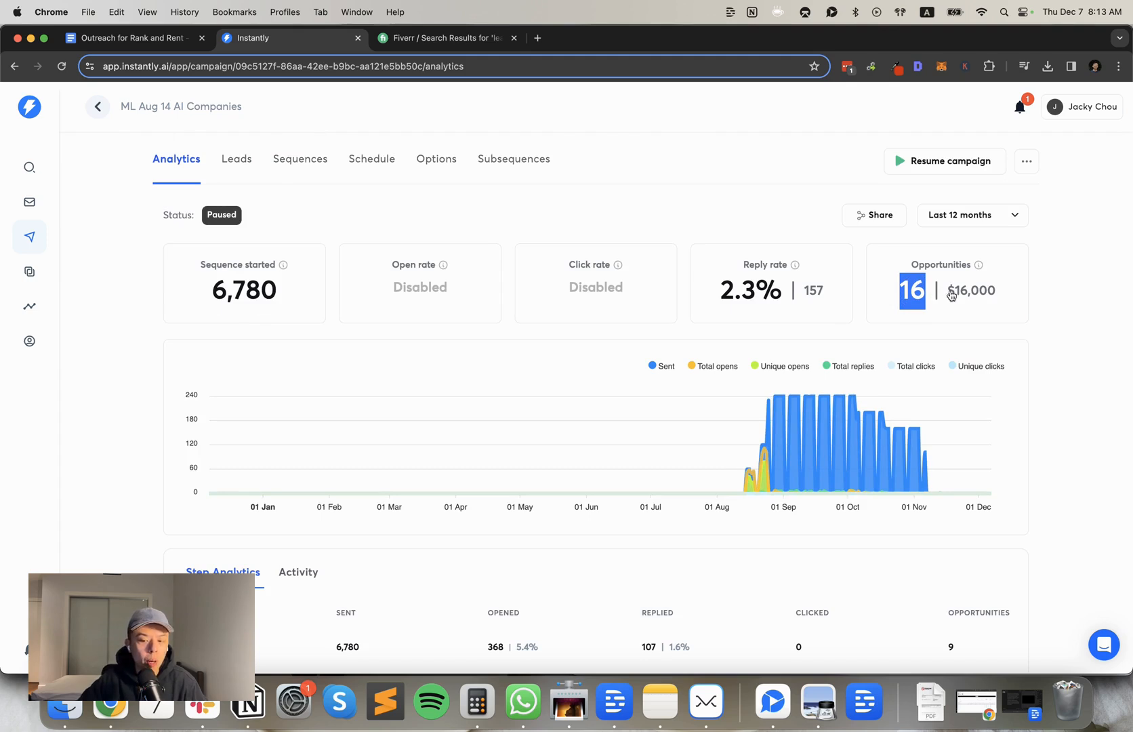
mouse_move(134, 37)
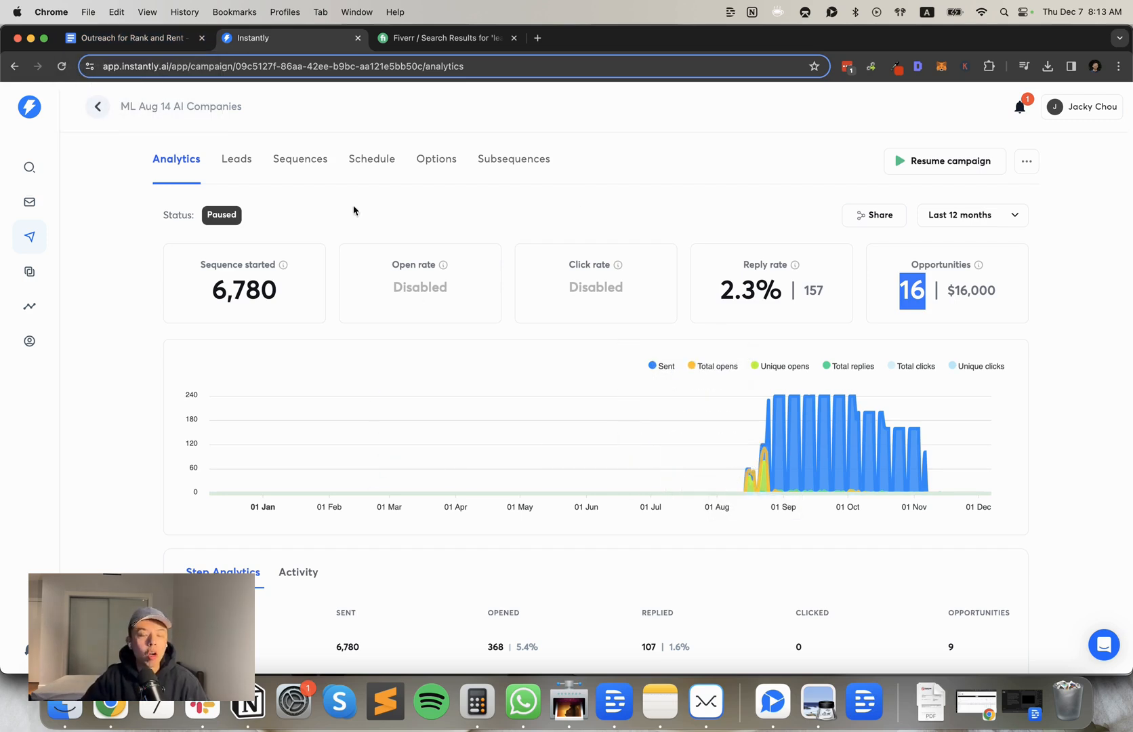
click(134, 37)
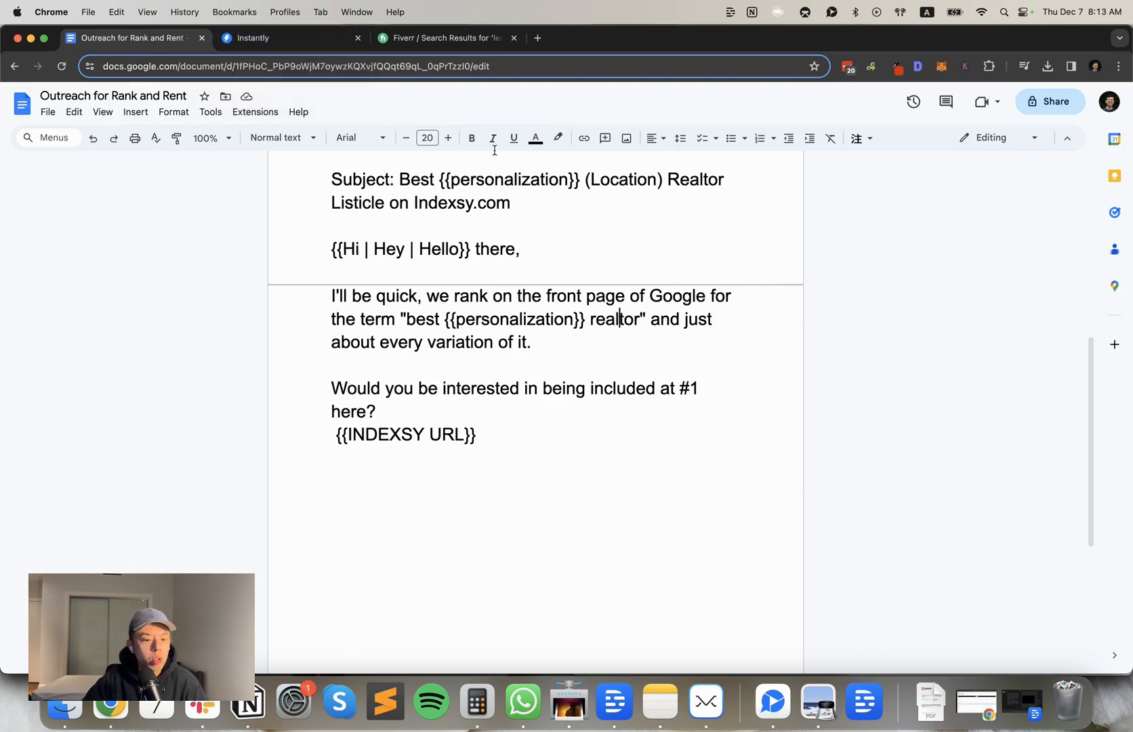
Return to the doc's Setup heading and the Leads line naming Fiverr or Outscraper
click(288, 37)
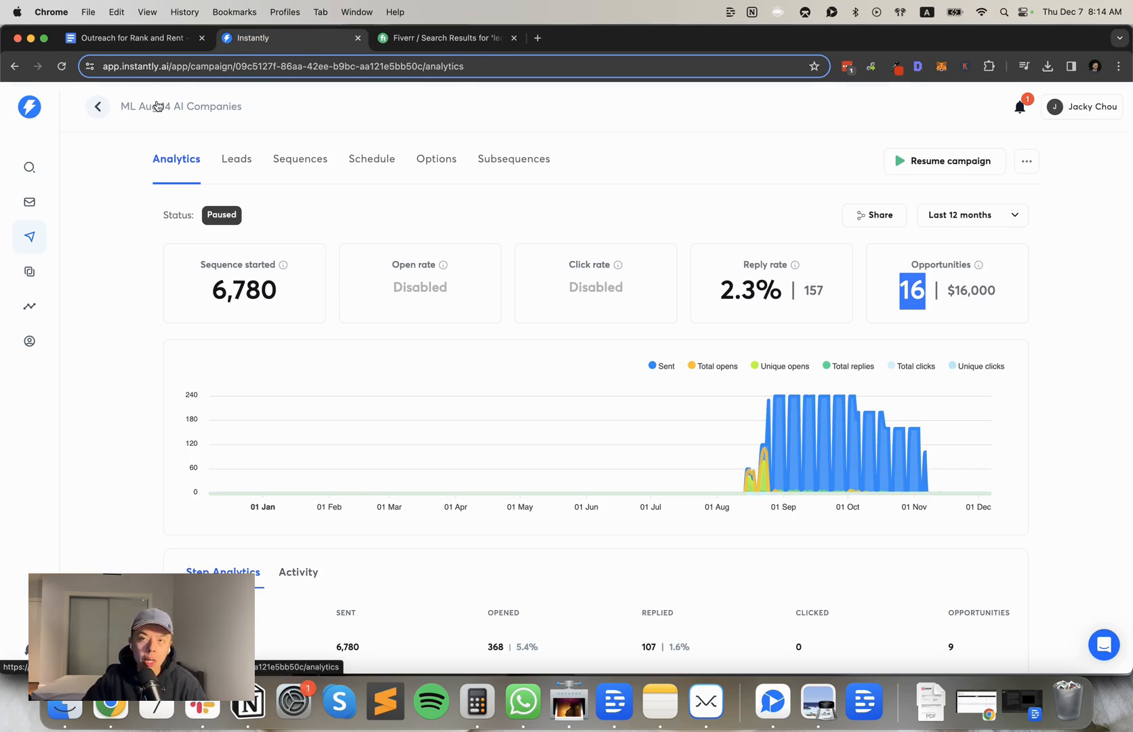
click(130, 38)
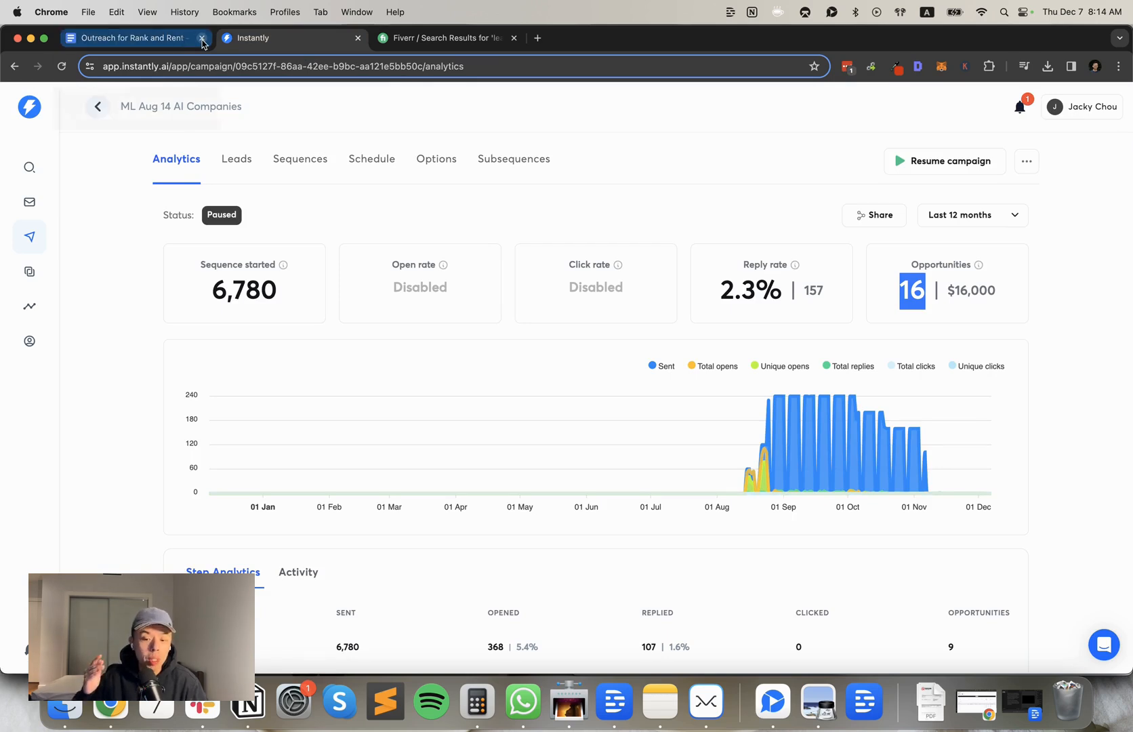
click(130, 37)
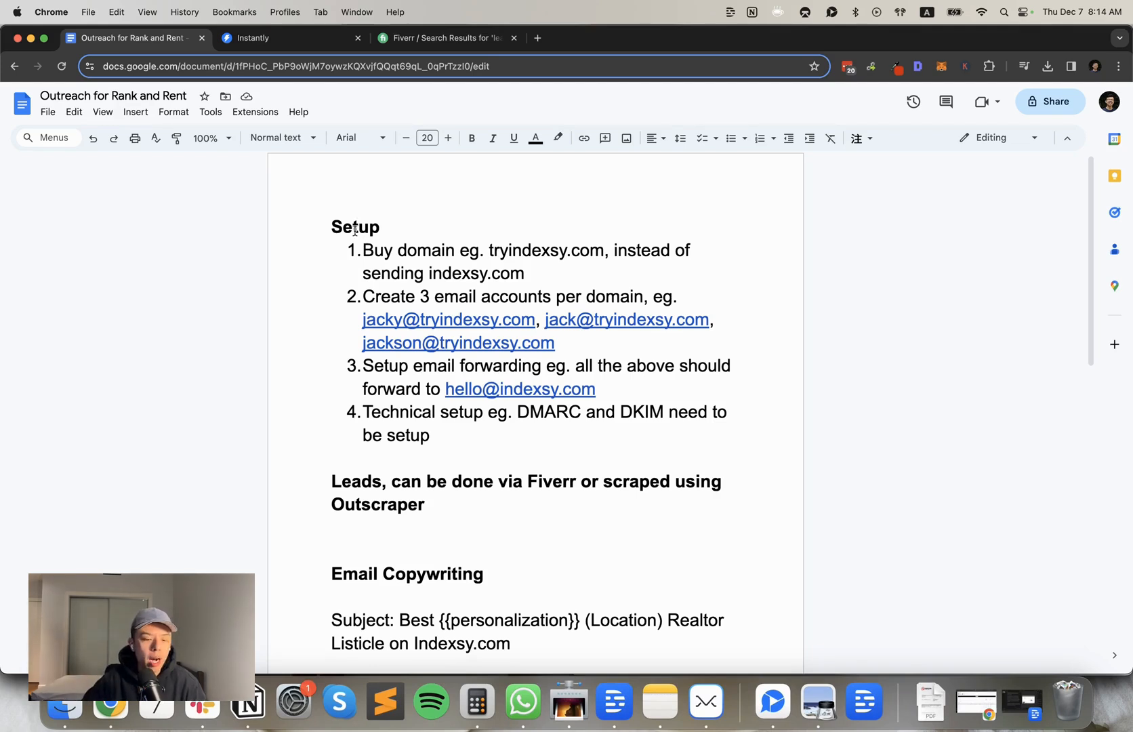
double_click(355, 227)
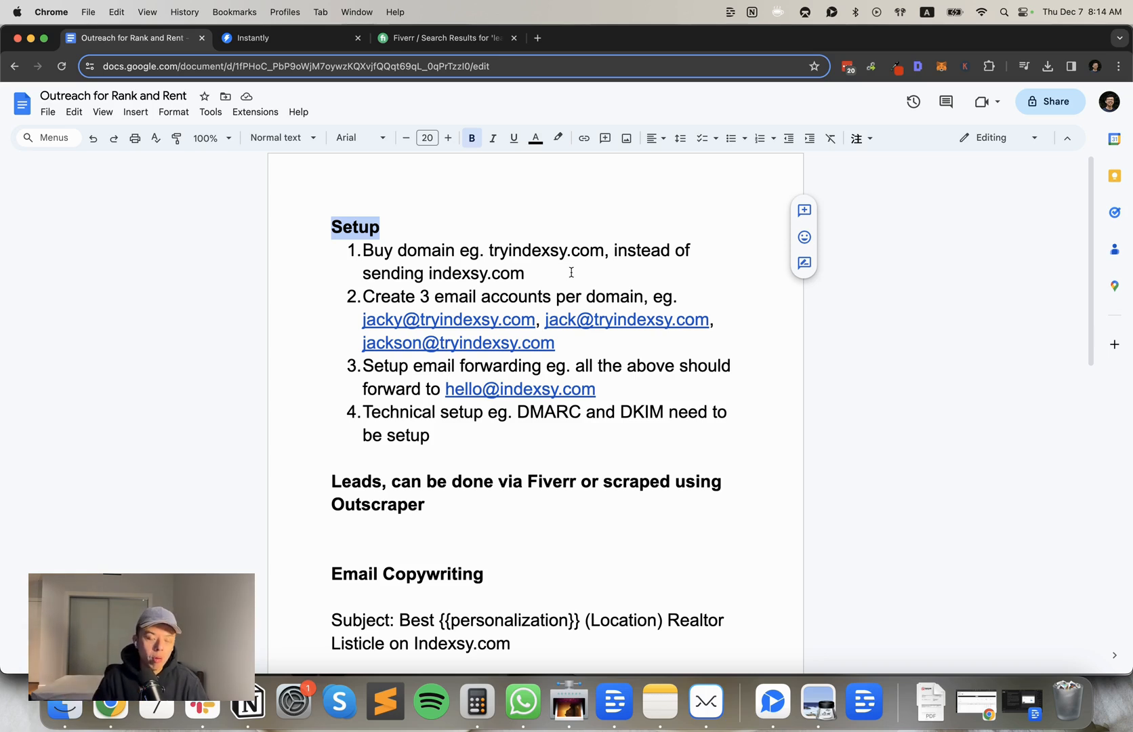
mouse_move(384, 521)
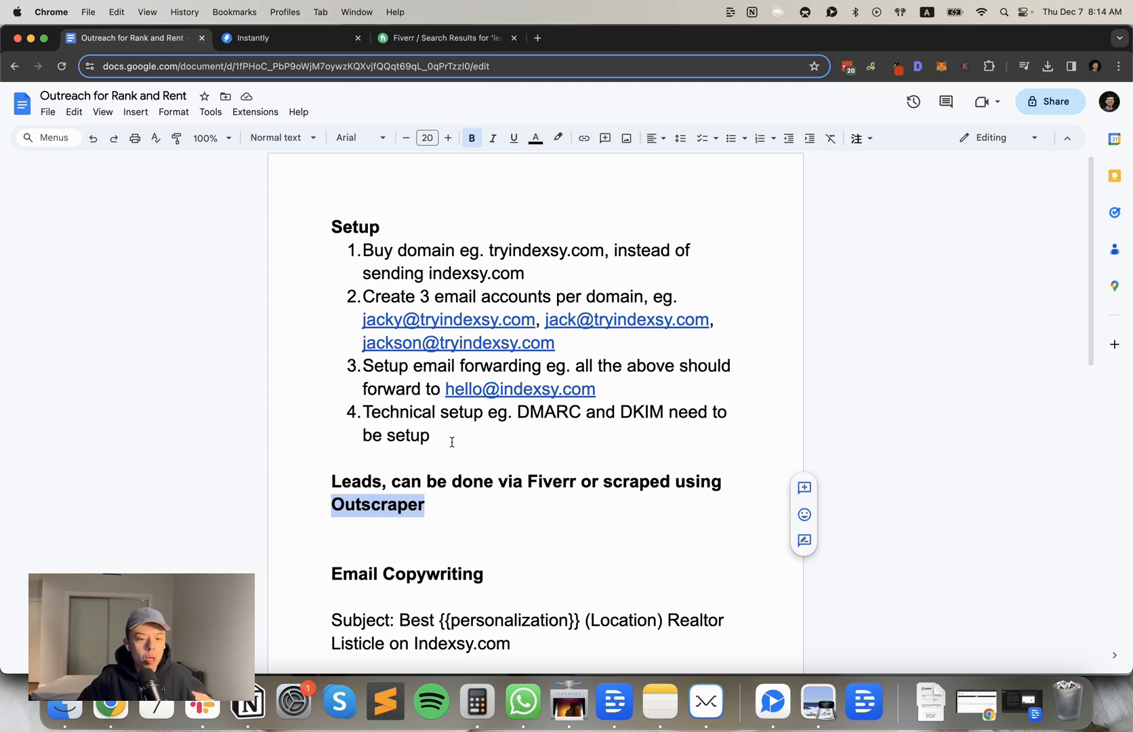
click(444, 37)
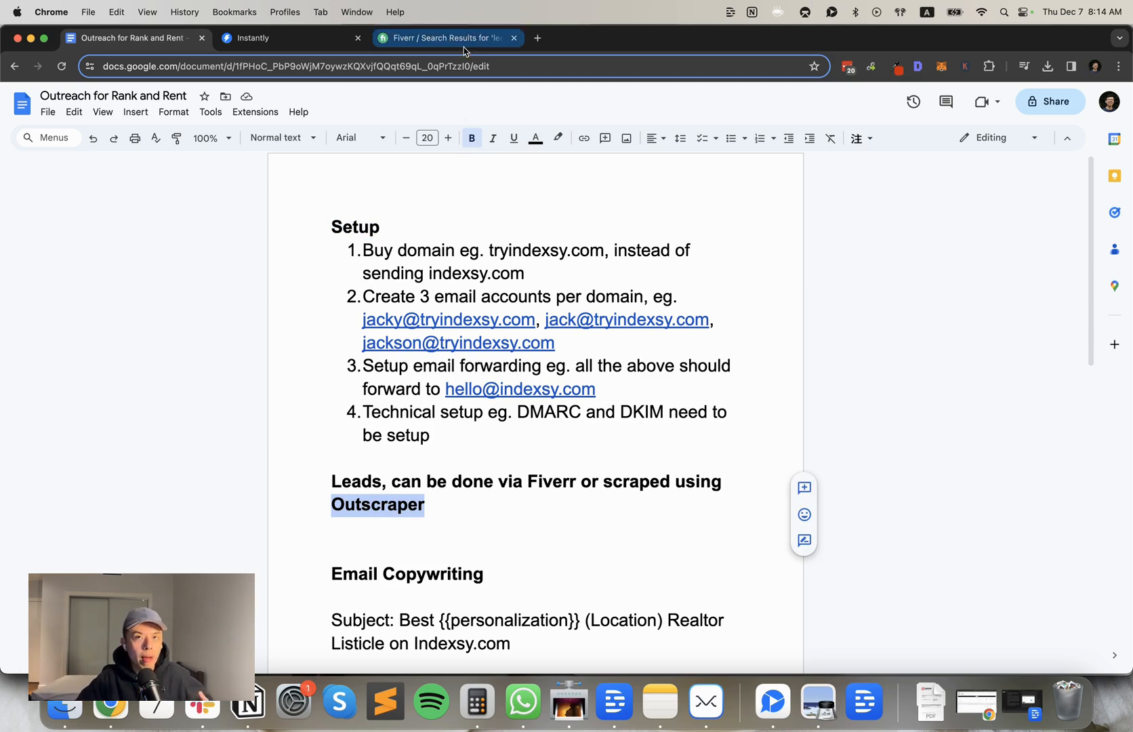
mouse_move(448, 37)
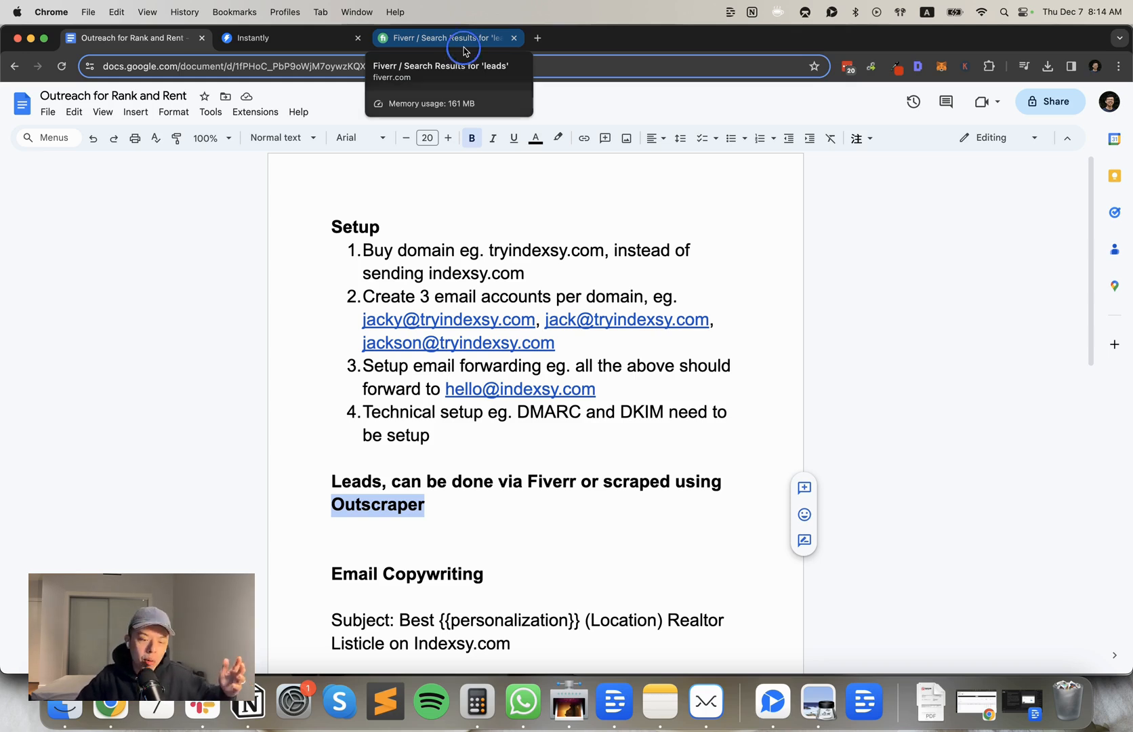
Look over the Fiverr lead-generation gig results, then go back to the campaign analytics
click(448, 37)
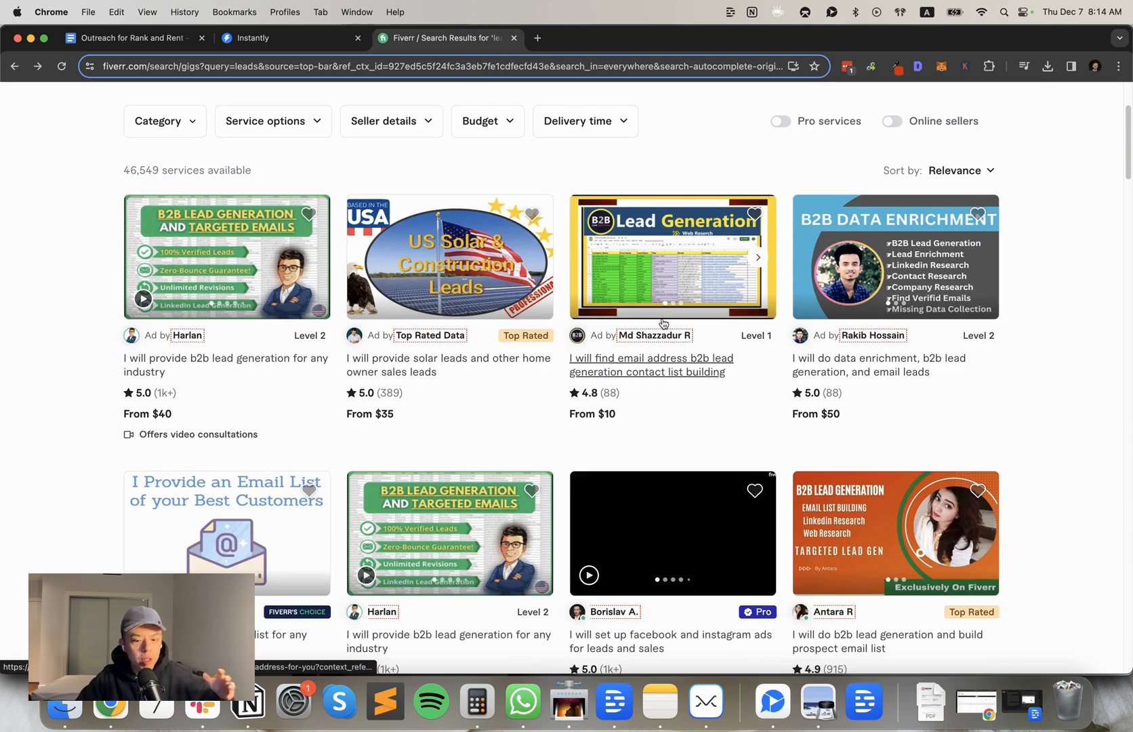
scroll(down, 3)
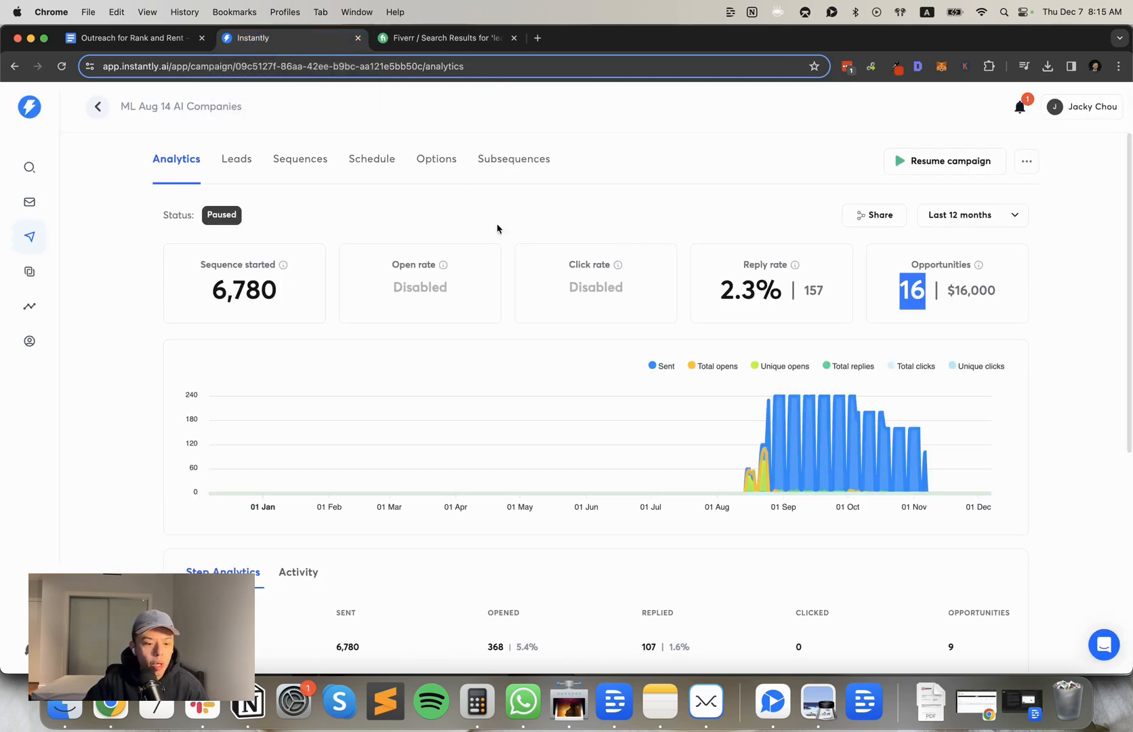
click(133, 37)
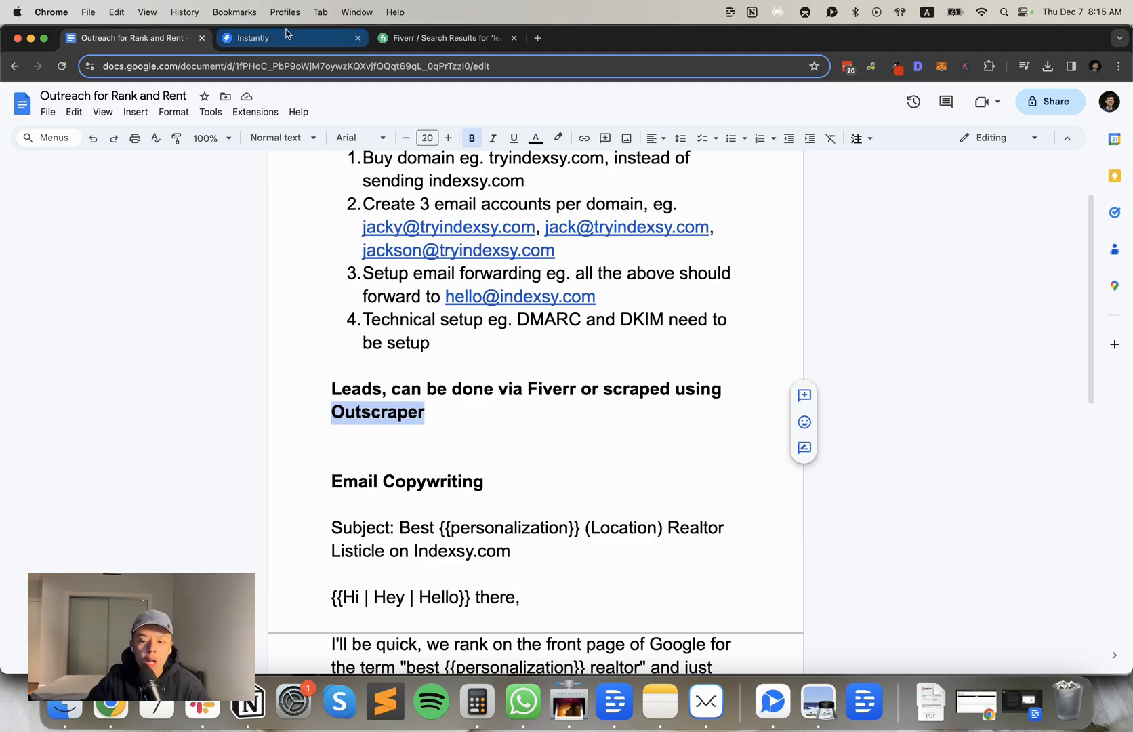
click(293, 38)
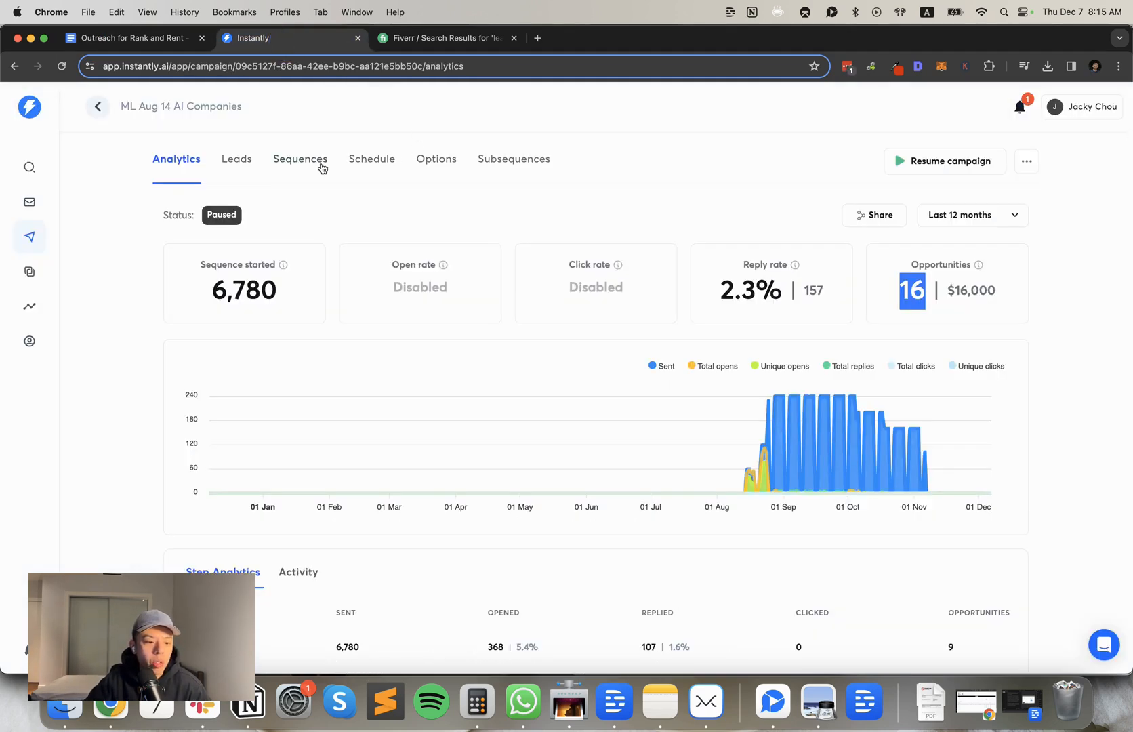
Review the sequence: step 1's 'question' subject and variant C, then the Step 2 and Step 3 follow-ups
click(299, 158)
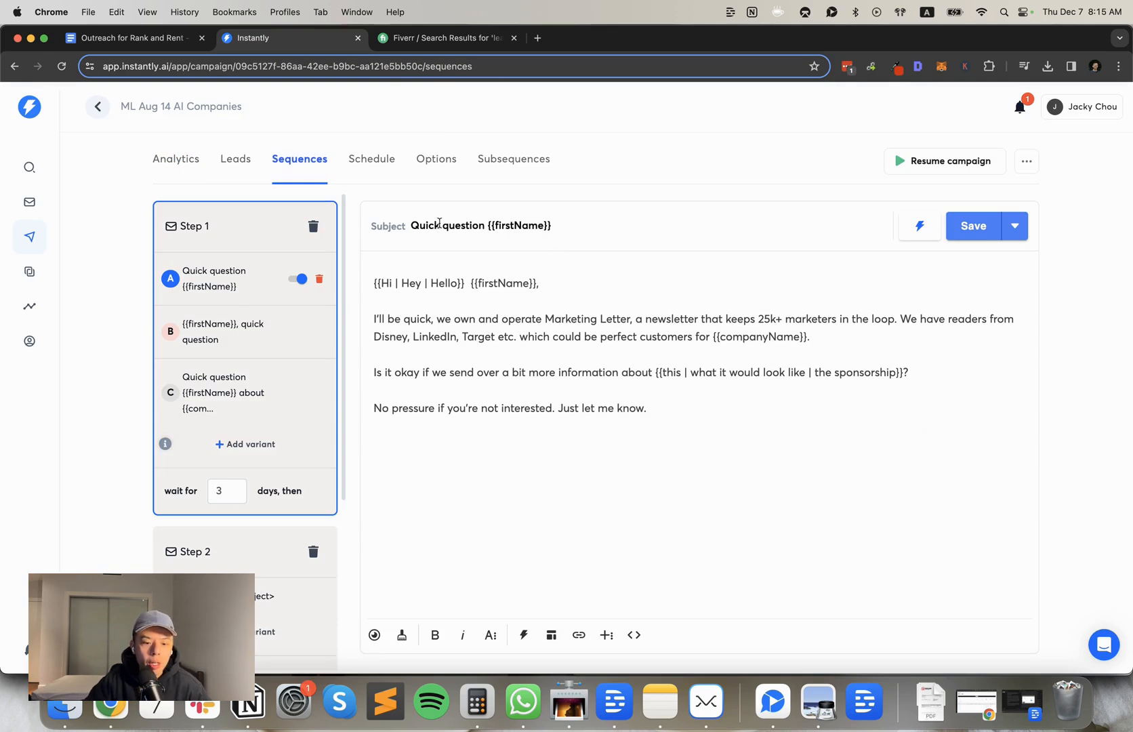
double_click(464, 226)
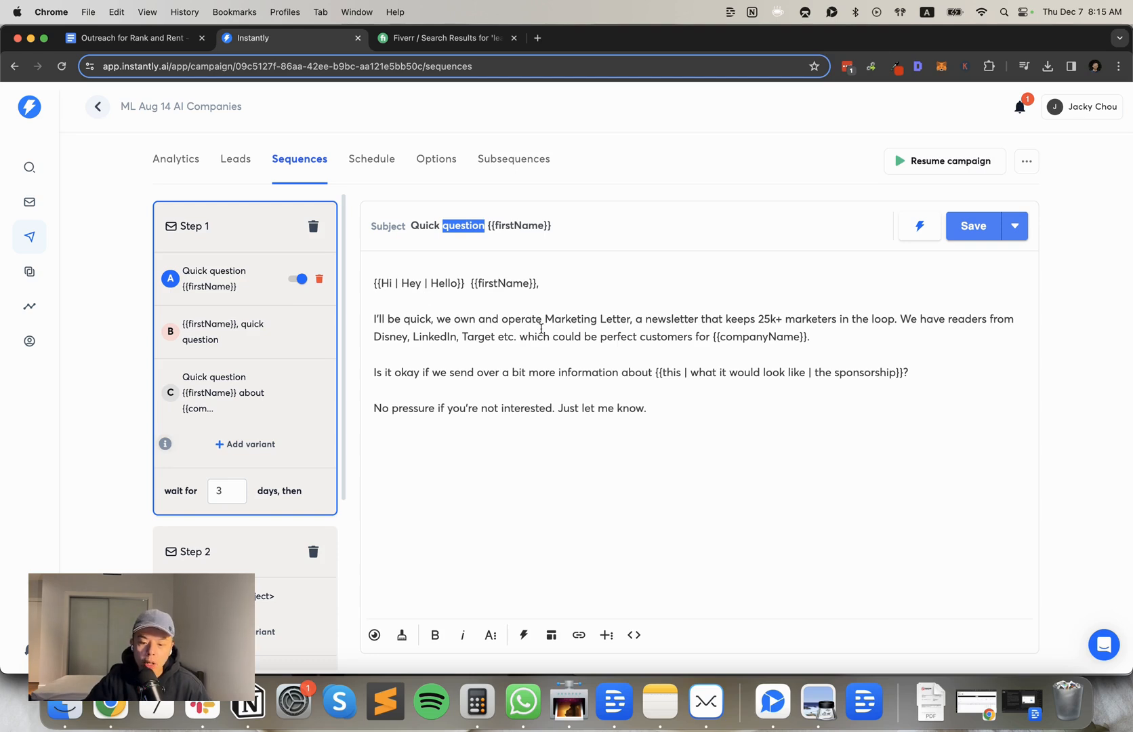
mouse_move(902, 320)
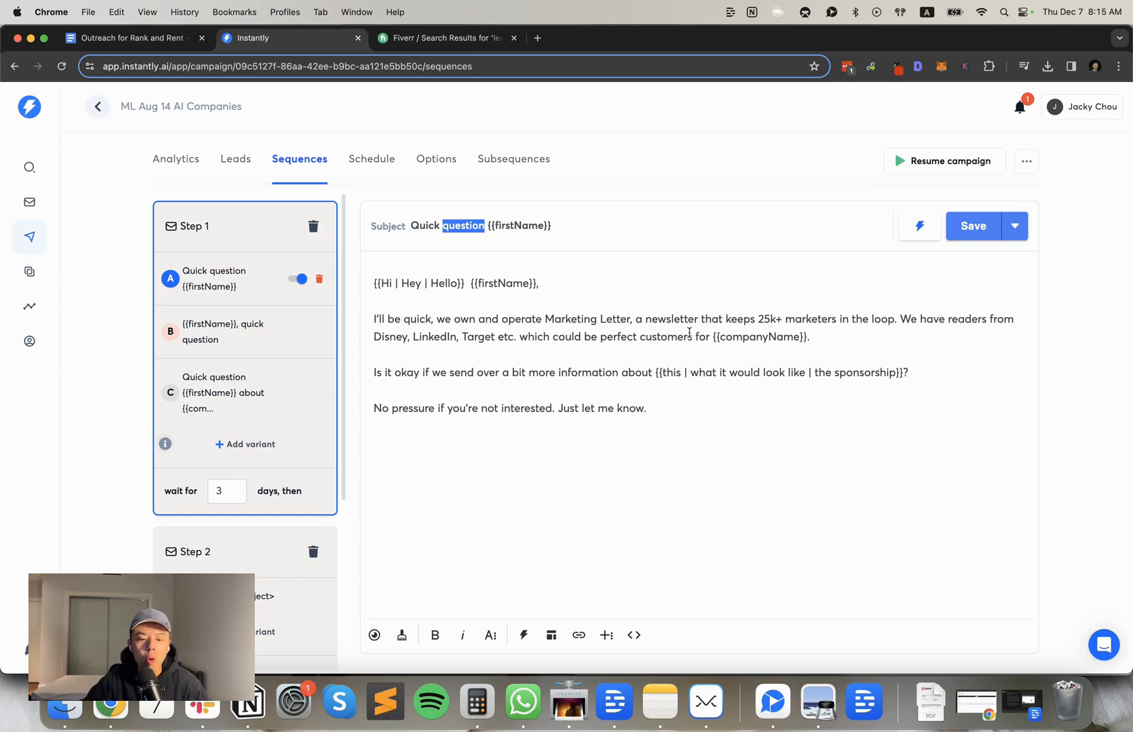
mouse_move(368, 402)
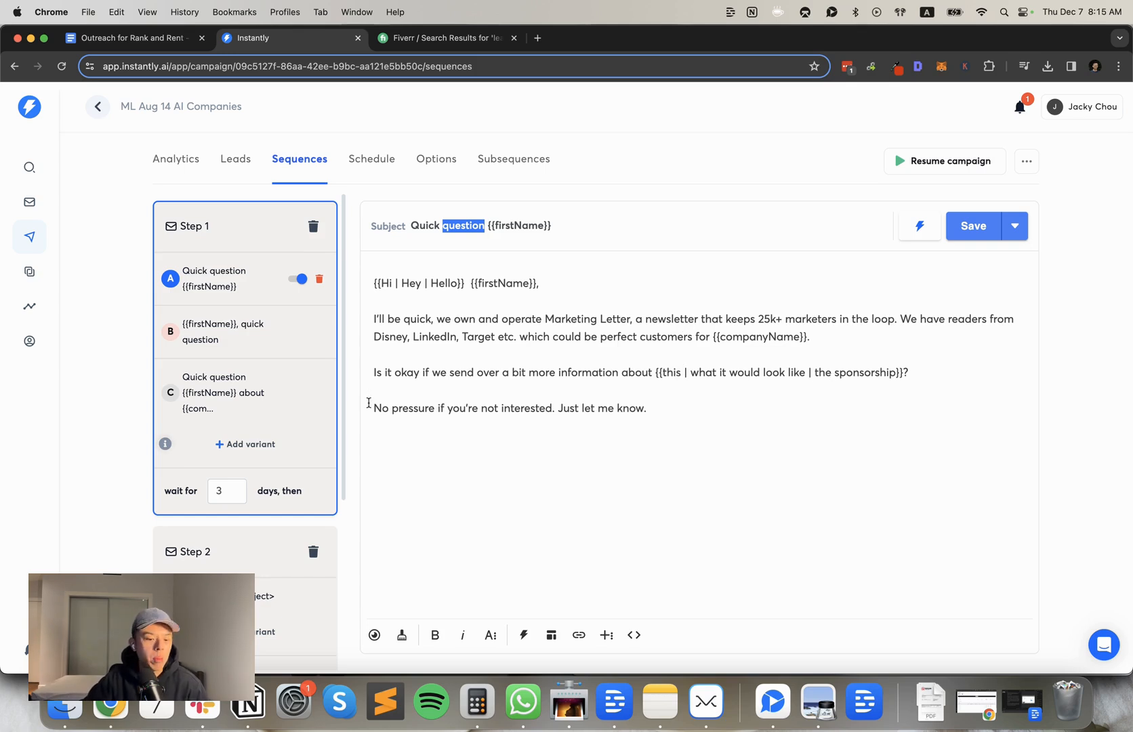
click(295, 331)
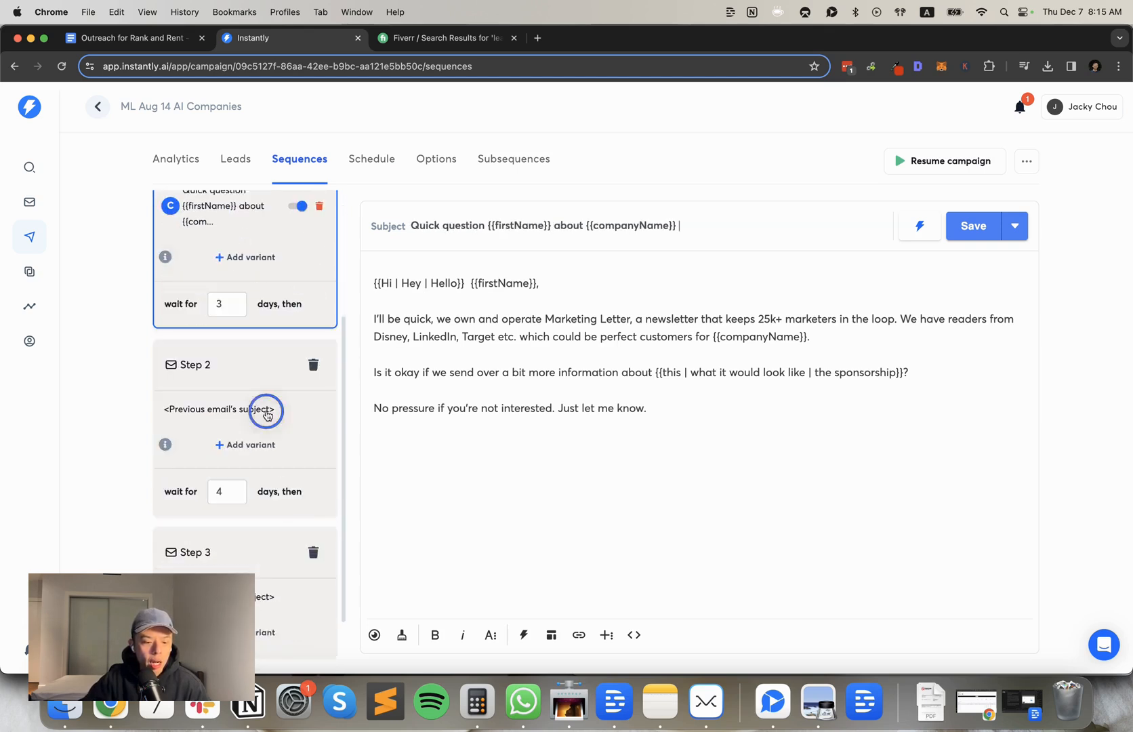
click(245, 409)
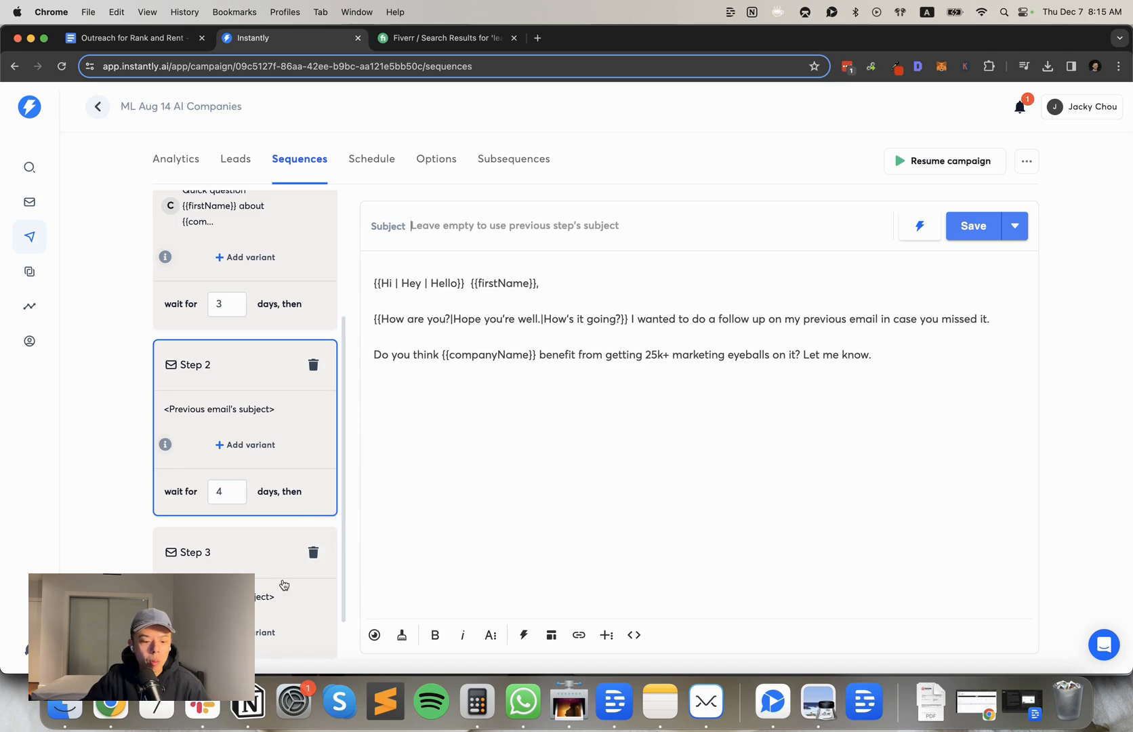
click(217, 553)
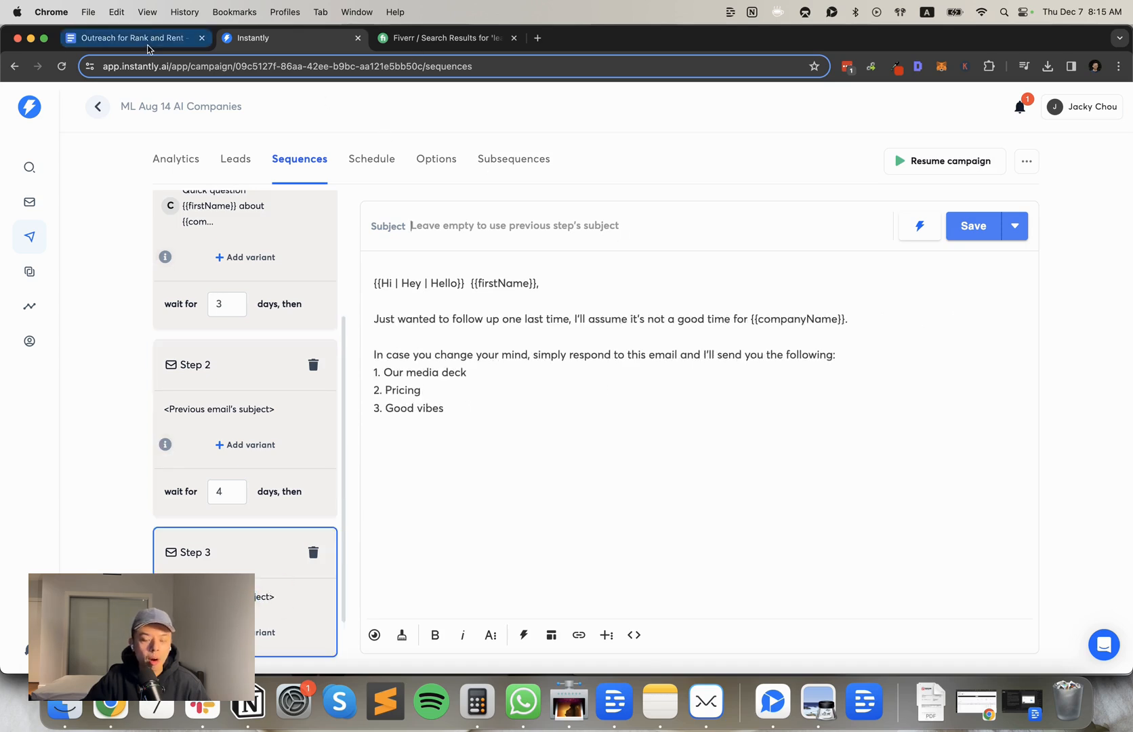
Scroll the doc to the Email Copywriting section, then switch to YouTube Studio's comments
click(130, 37)
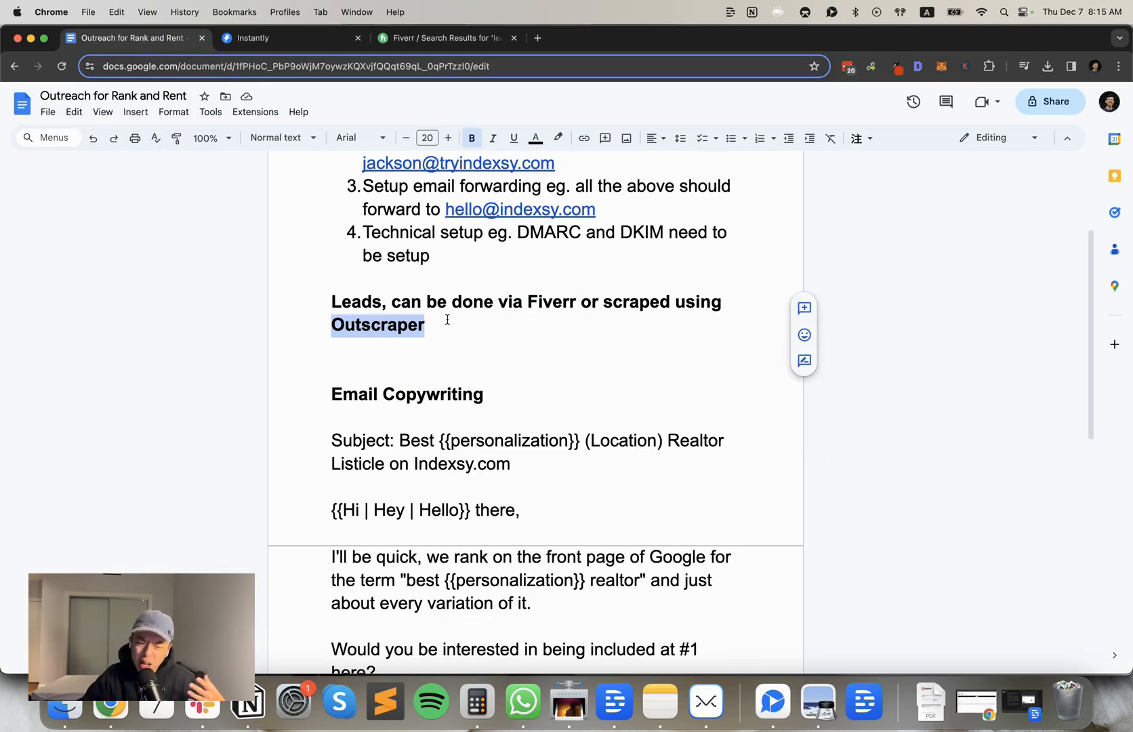
scroll(down, 3)
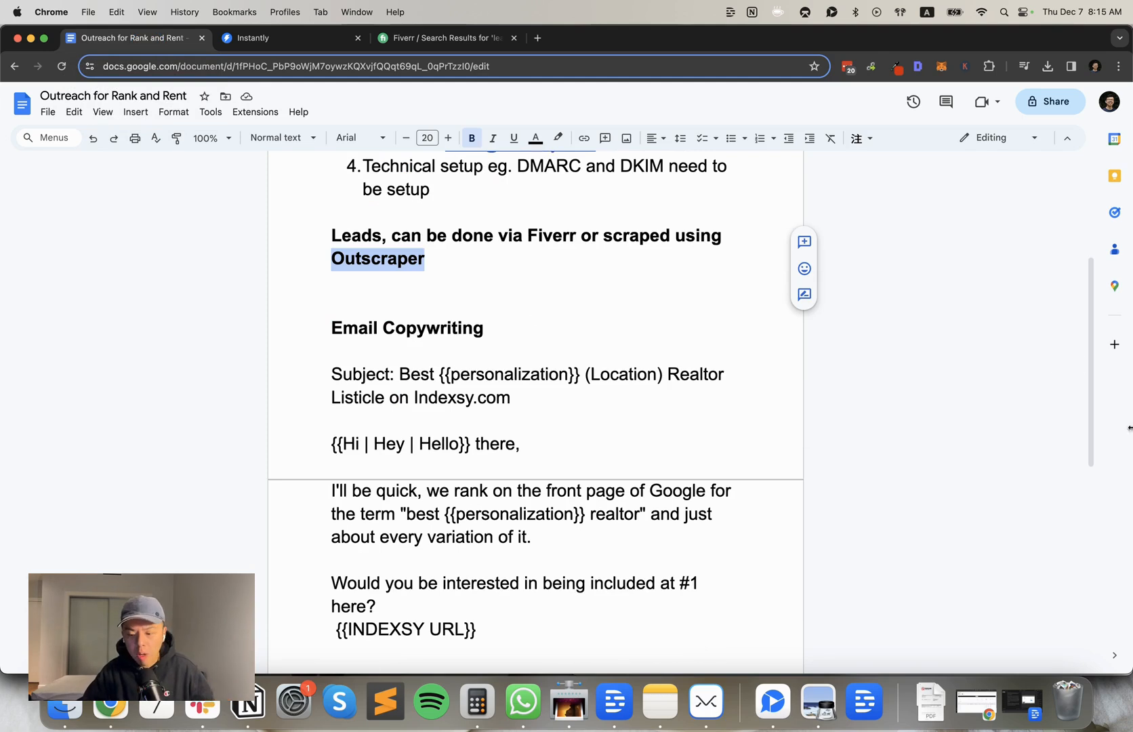
mouse_move(1119, 370)
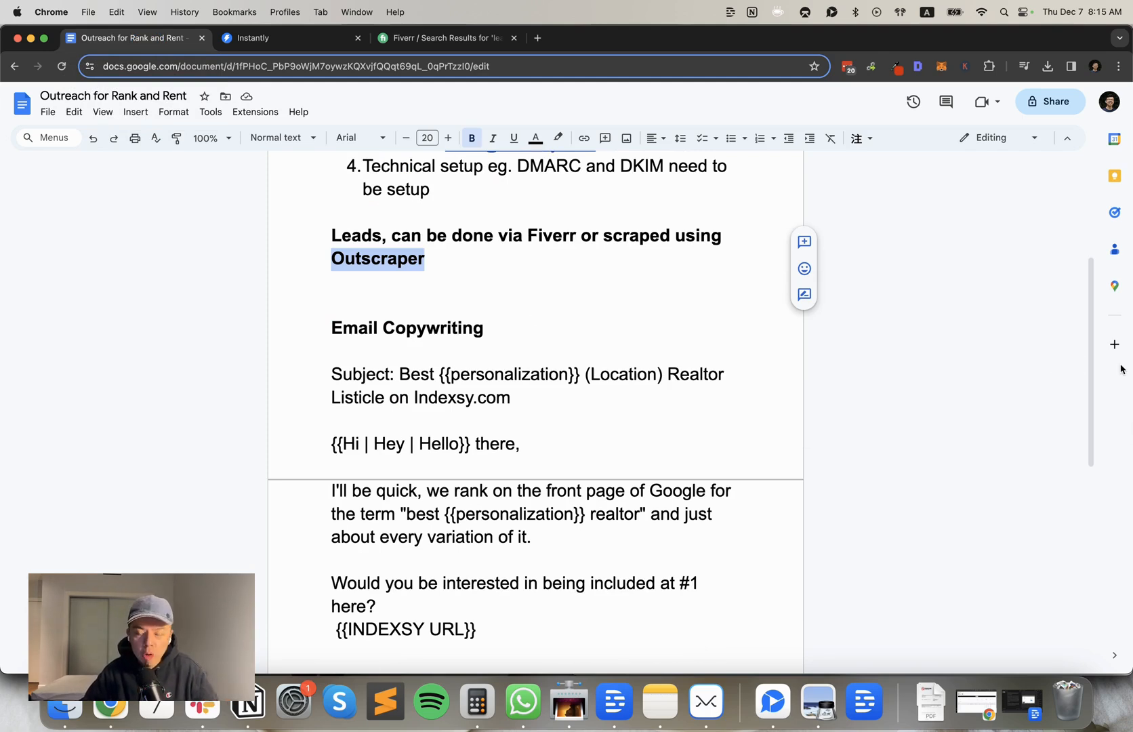
click(603, 37)
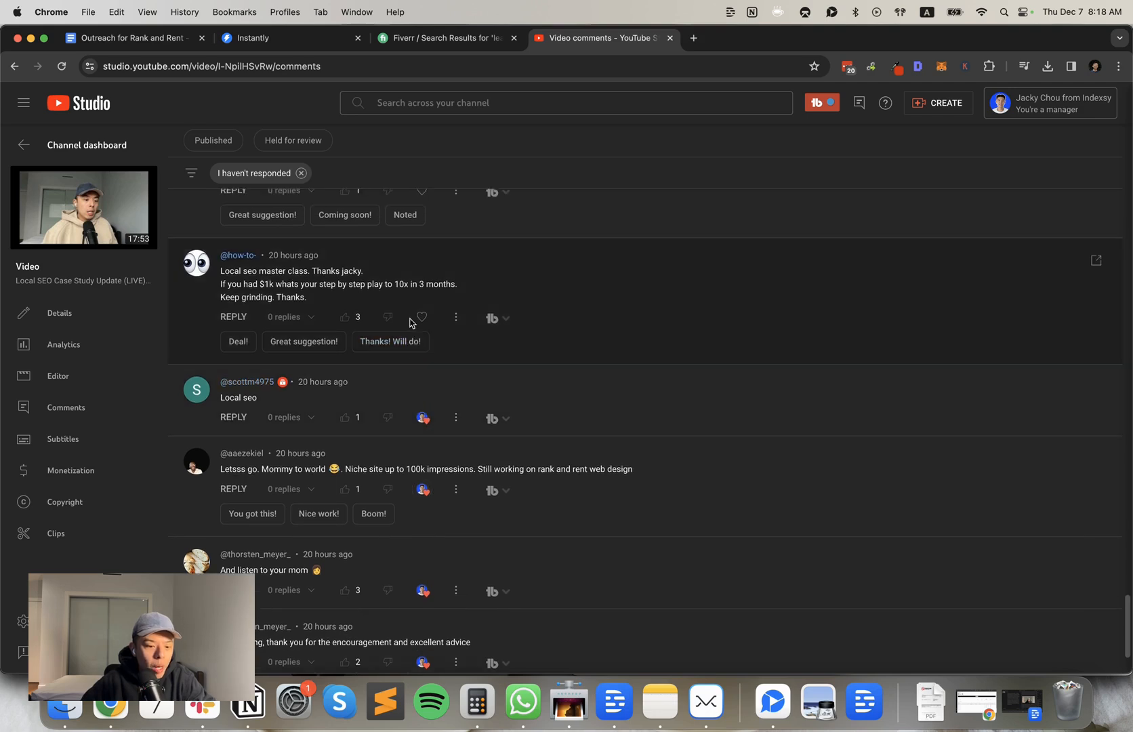
mouse_move(422, 317)
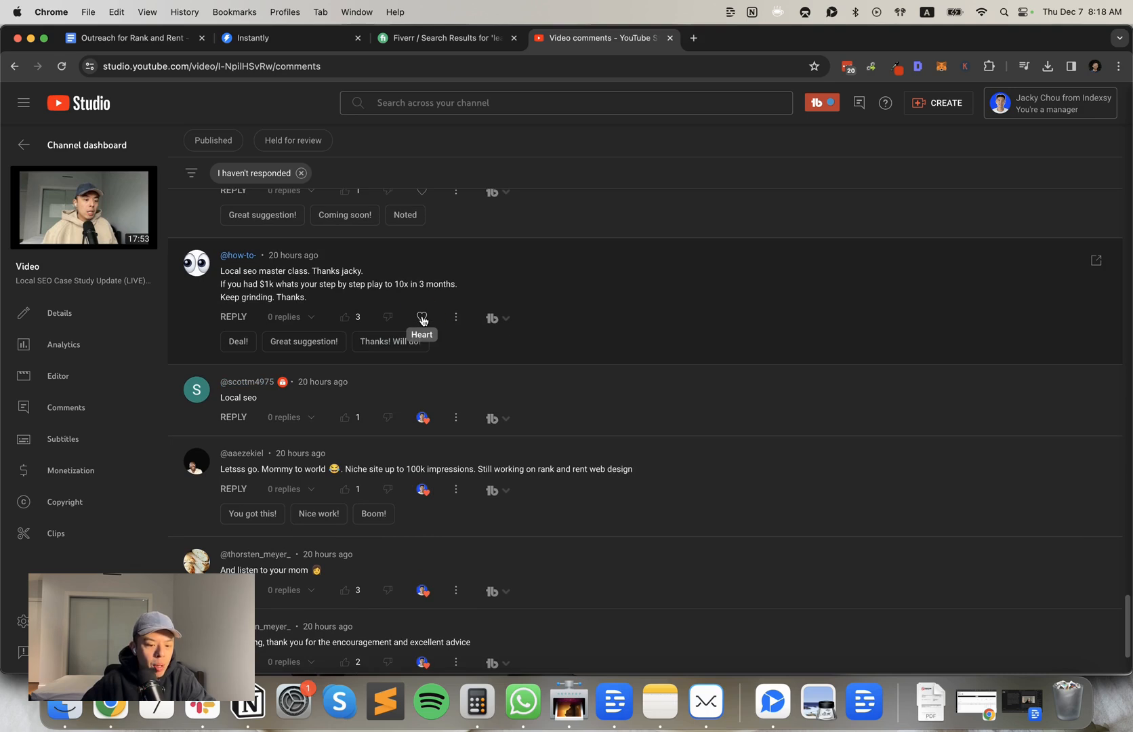
Heart the 'Local seo master class' comment asking how to grow $1k and scroll on
click(423, 316)
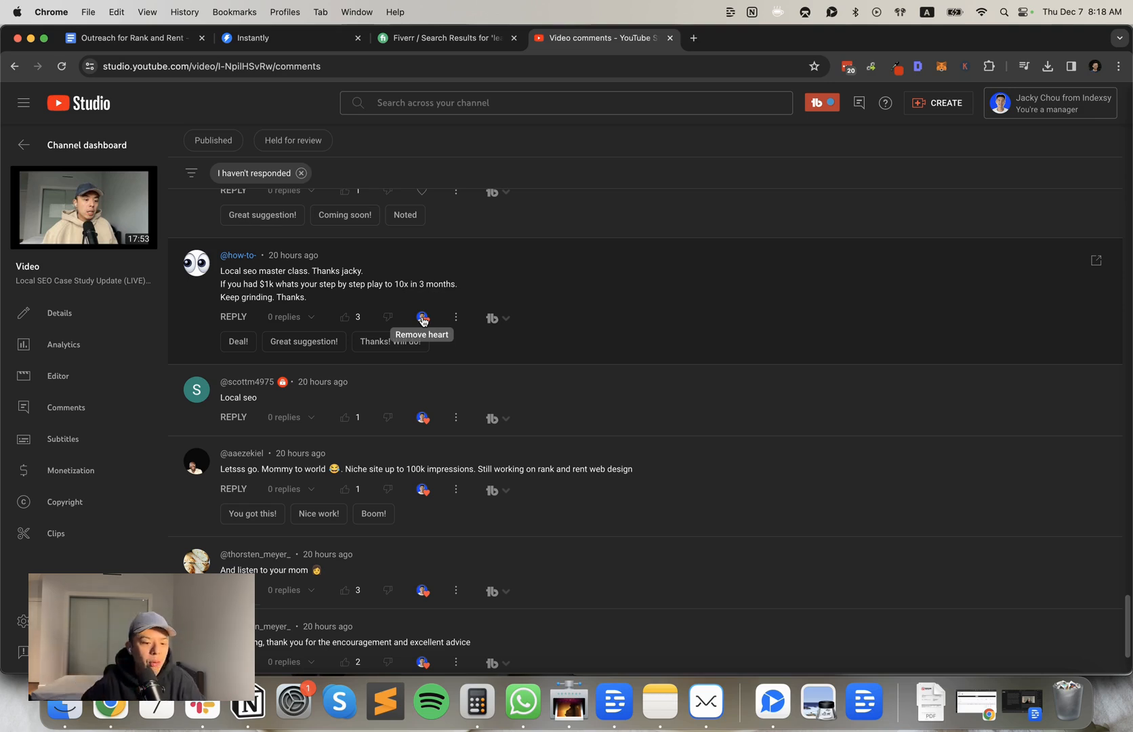
scroll(down, 3)
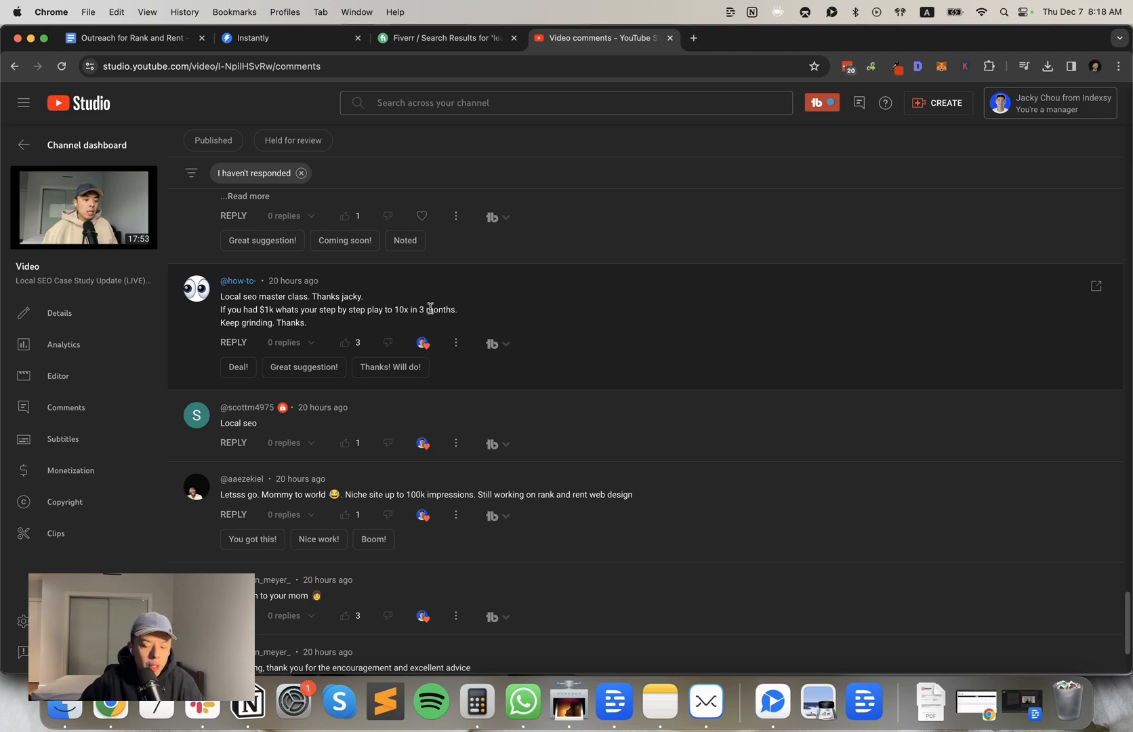
scroll(down, 3)
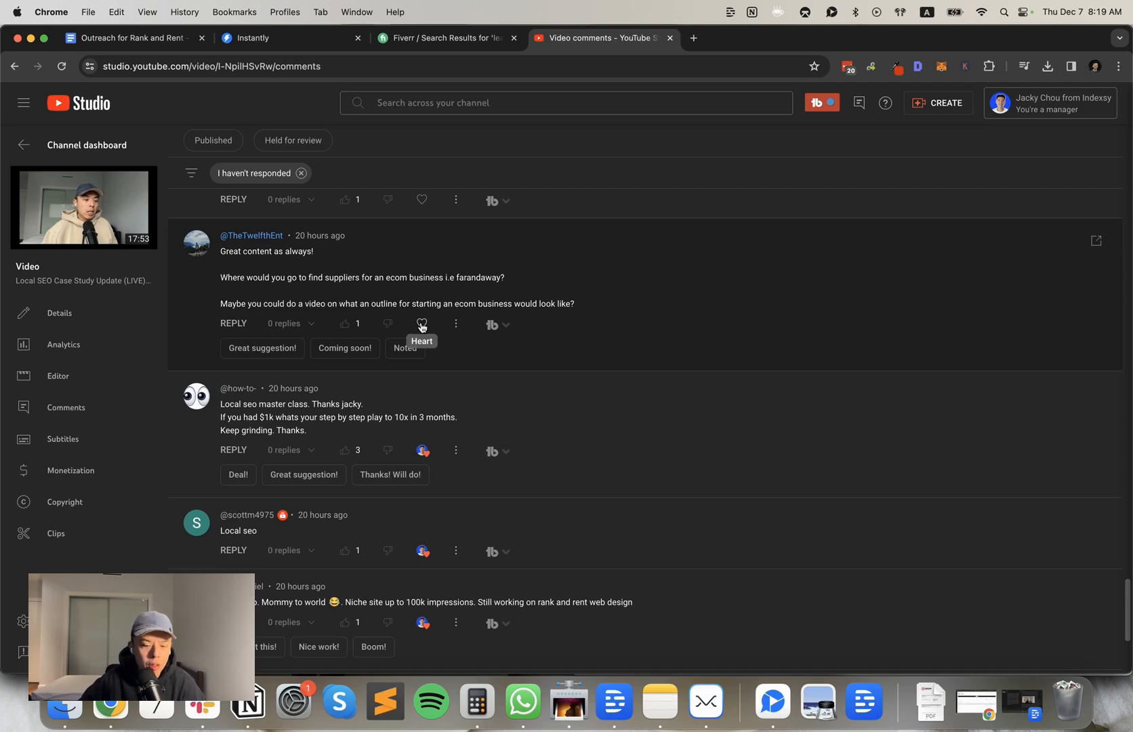
Scroll to and heart the citations-episode question and the 1k/month service comment
scroll(down, 3)
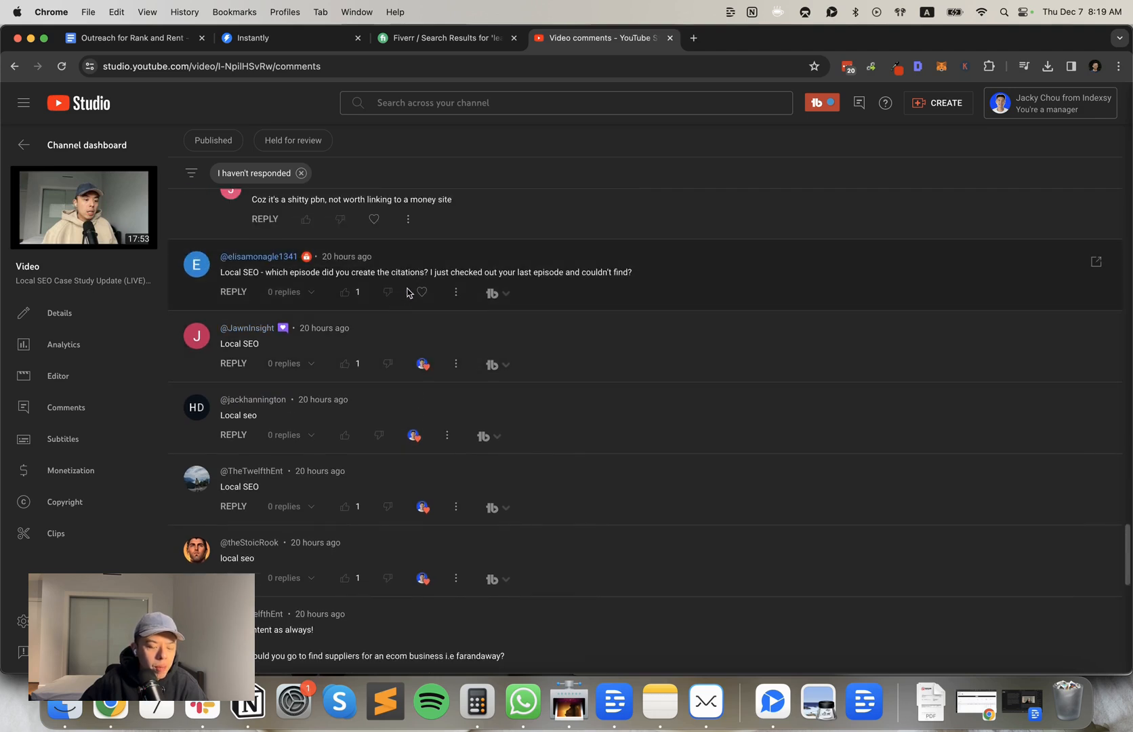
mouse_move(422, 293)
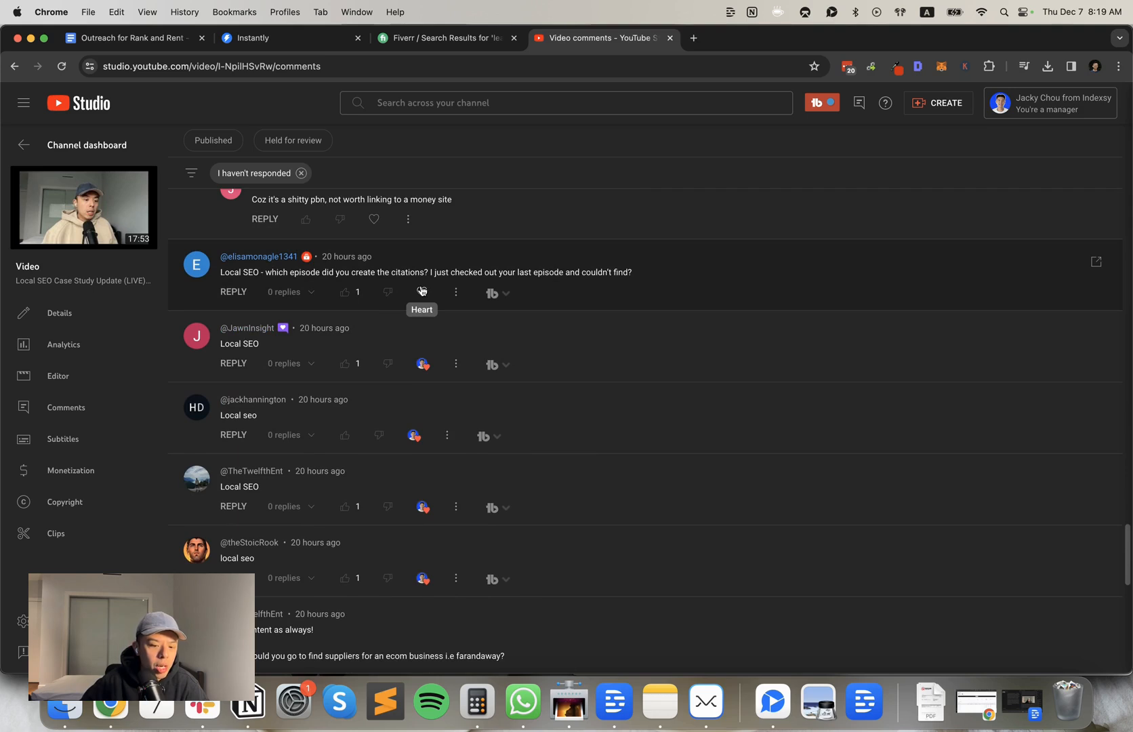
scroll(down, 3)
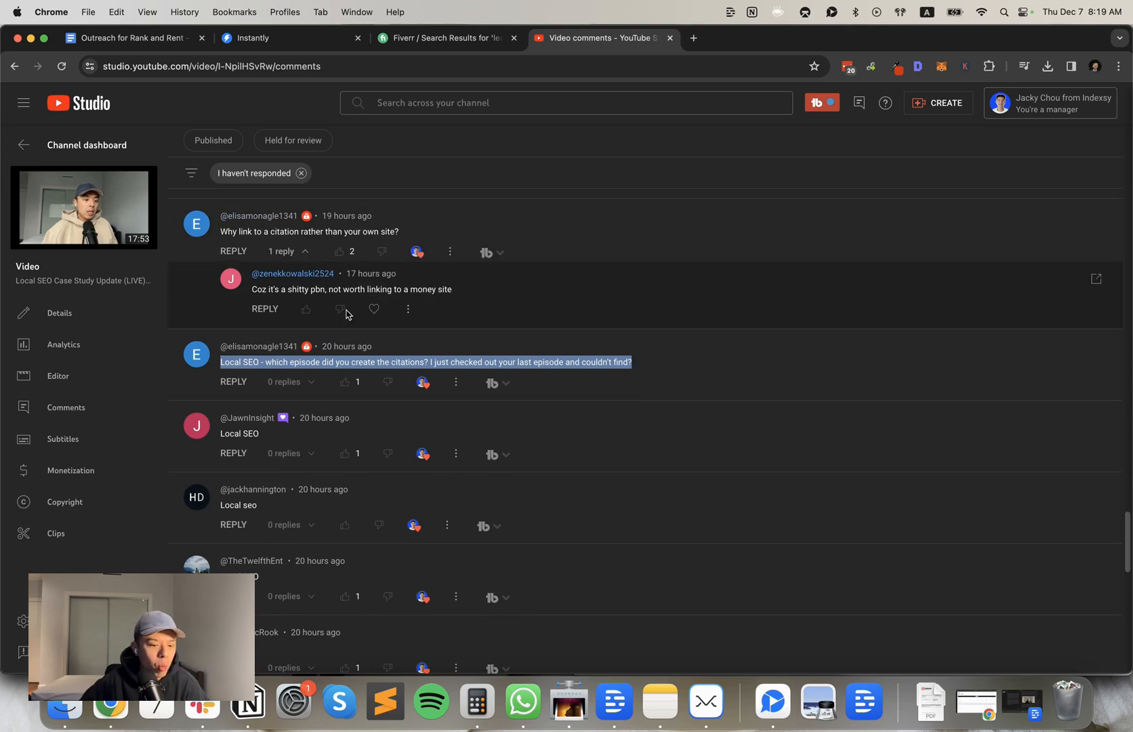
scroll(down, 3)
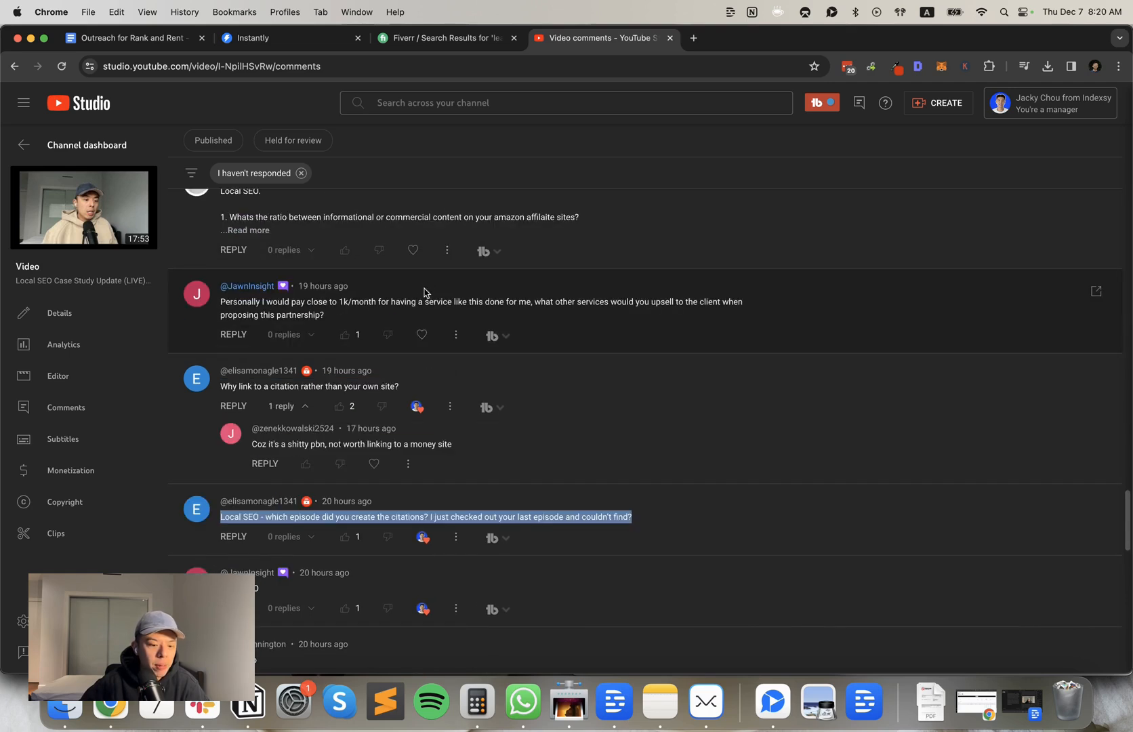
mouse_move(402, 322)
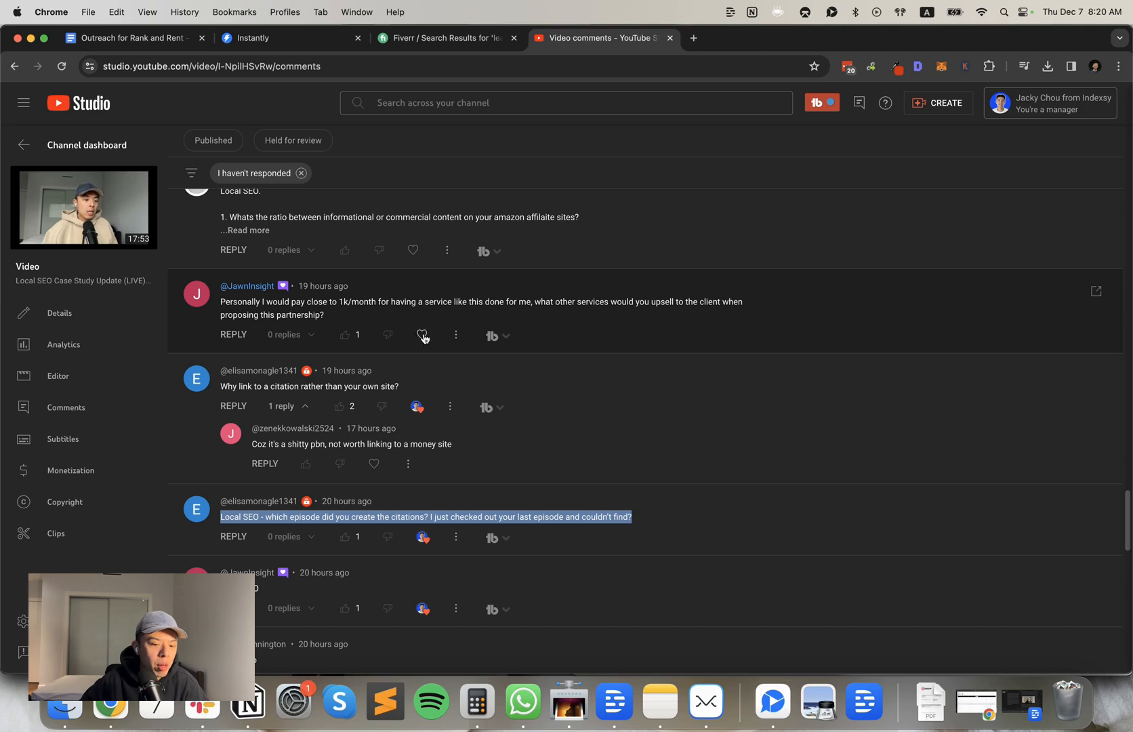
mouse_move(422, 335)
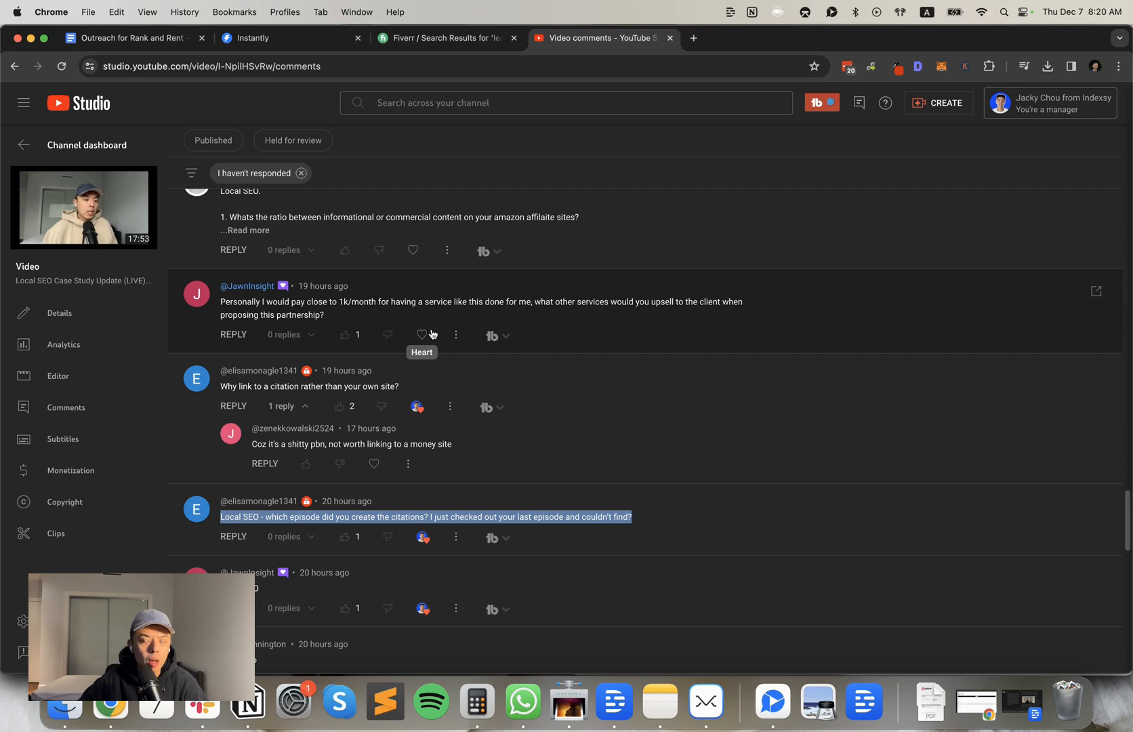
mouse_move(517, 326)
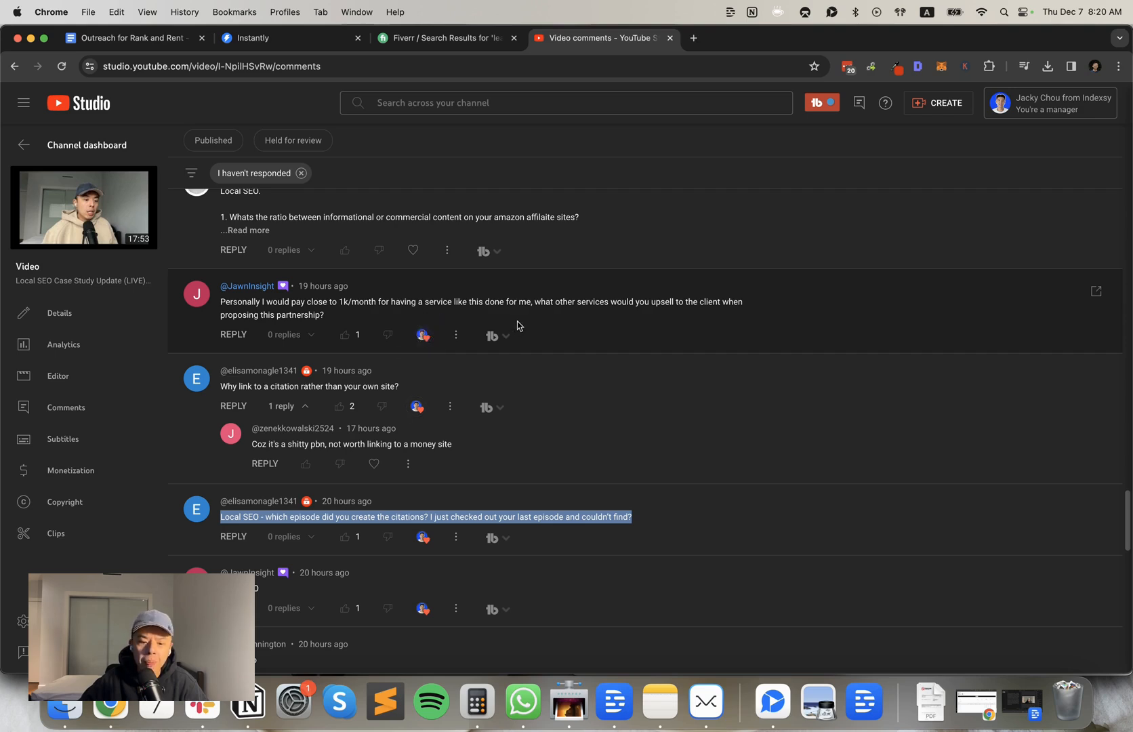
mouse_move(522, 324)
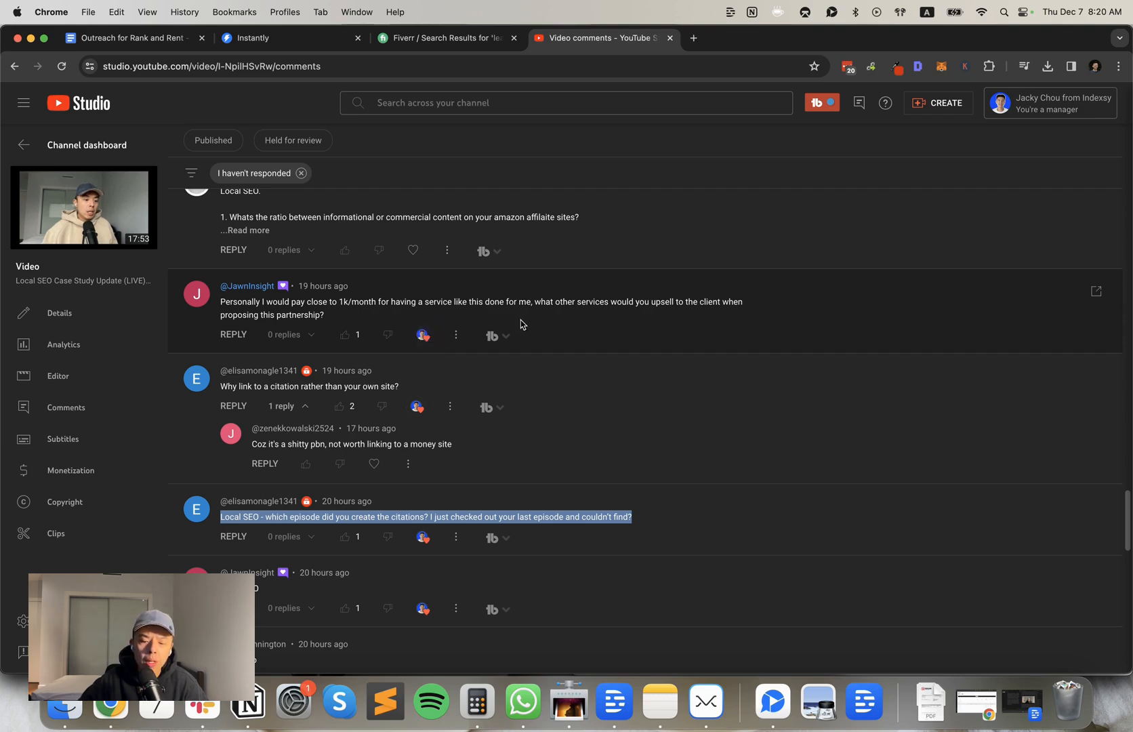
mouse_move(515, 330)
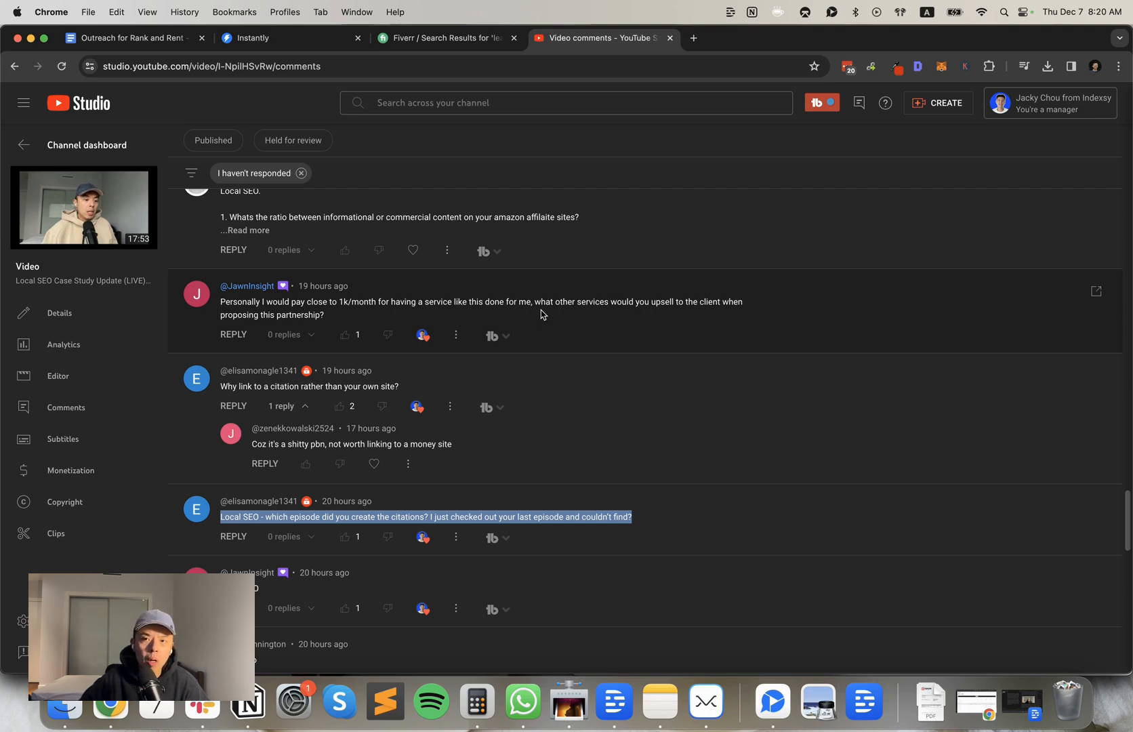
mouse_move(487, 316)
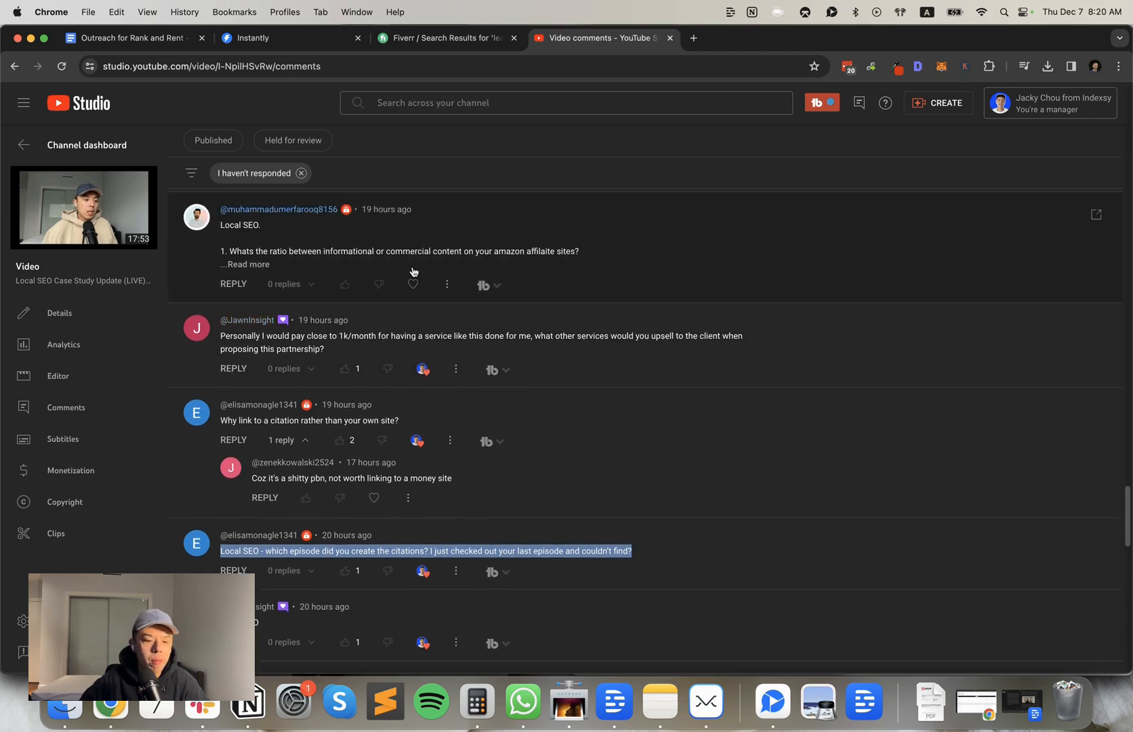
Expand the Amazon affiliate two-question comment with 'Read more' and heart it
click(246, 264)
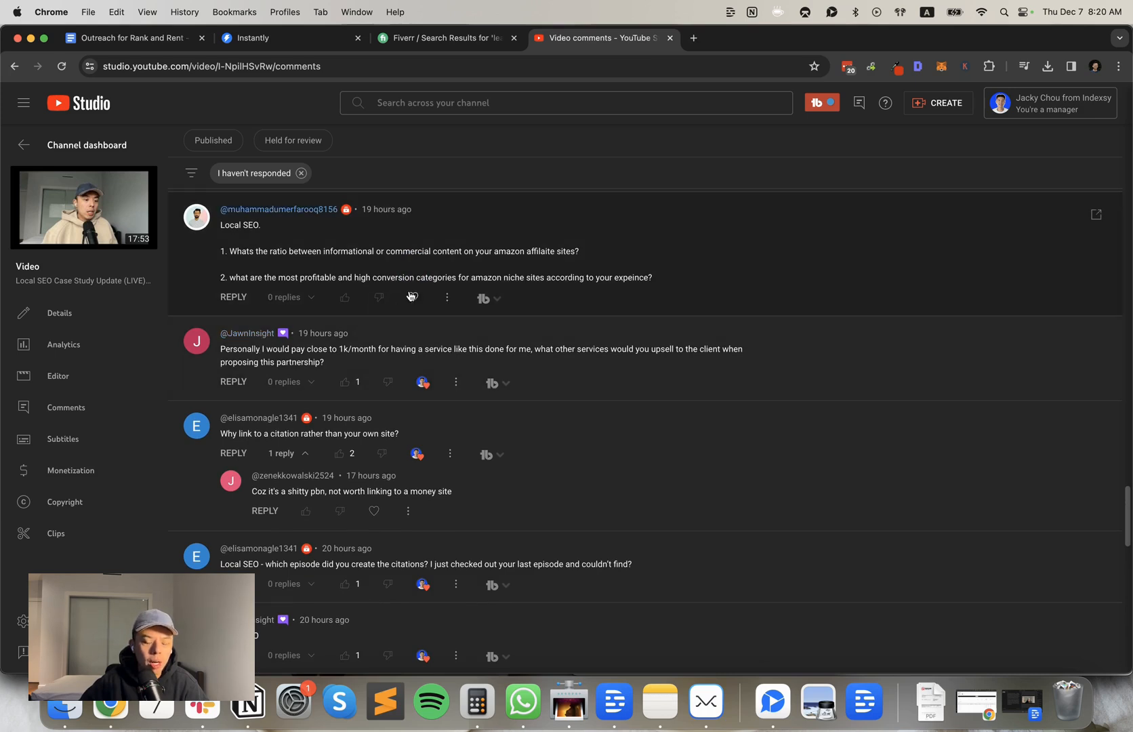
mouse_move(413, 297)
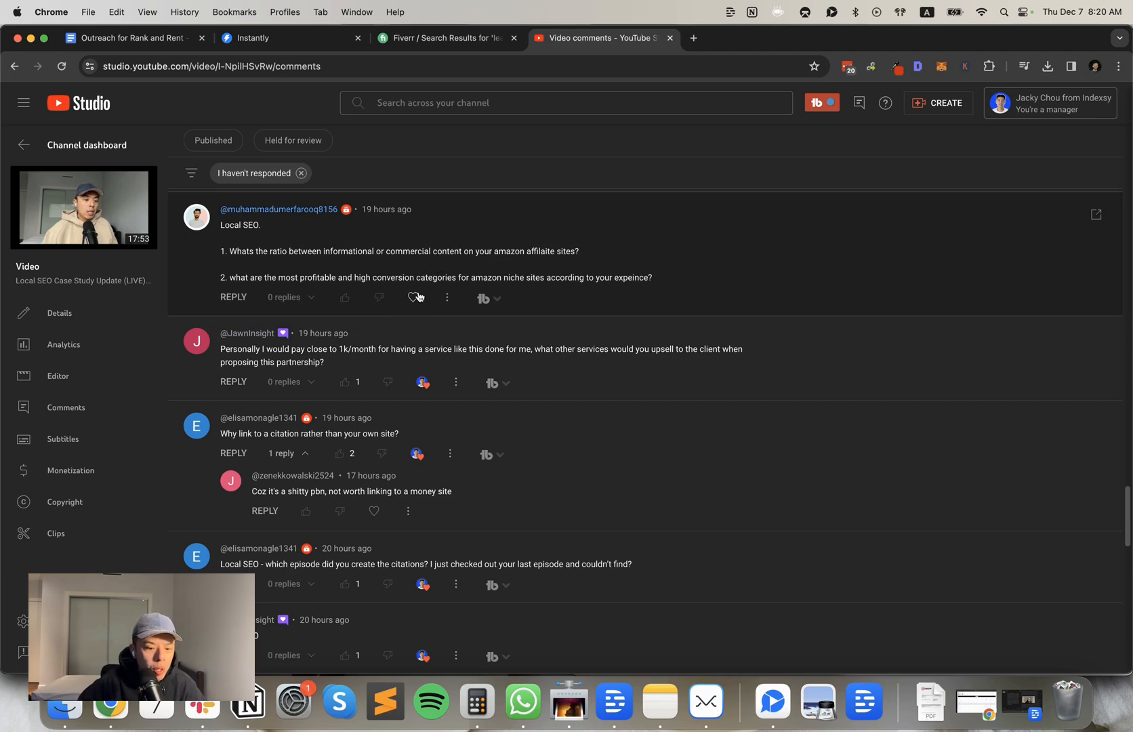
mouse_move(413, 298)
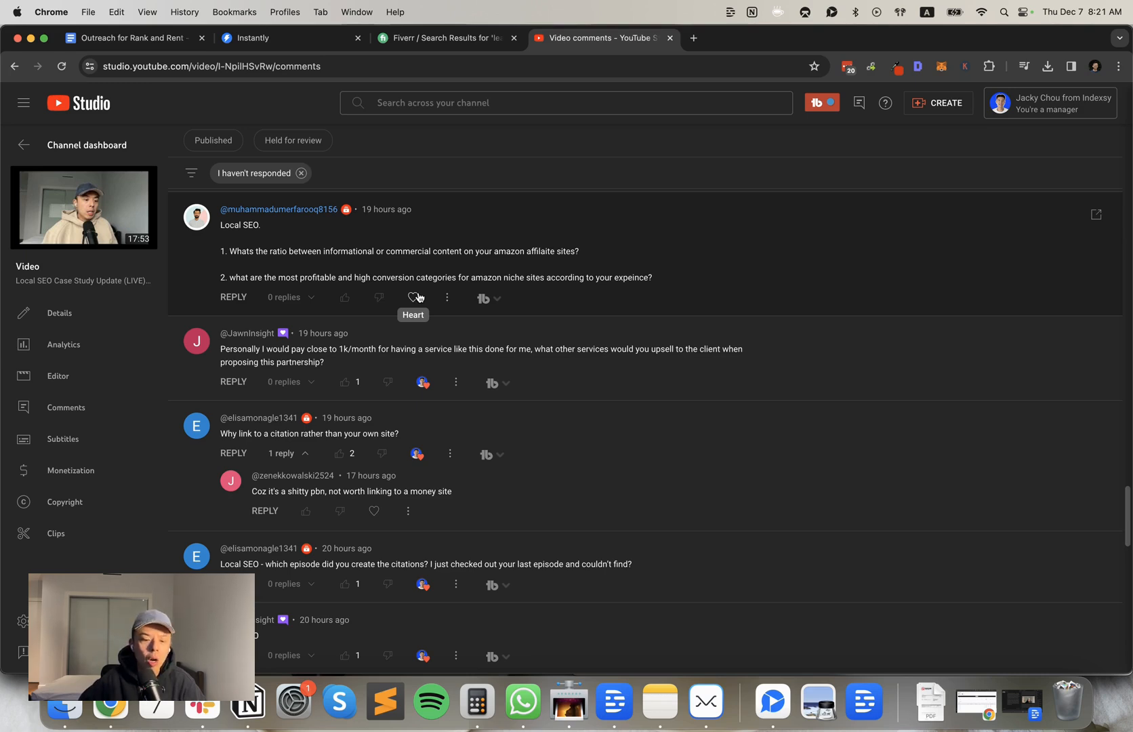
click(413, 297)
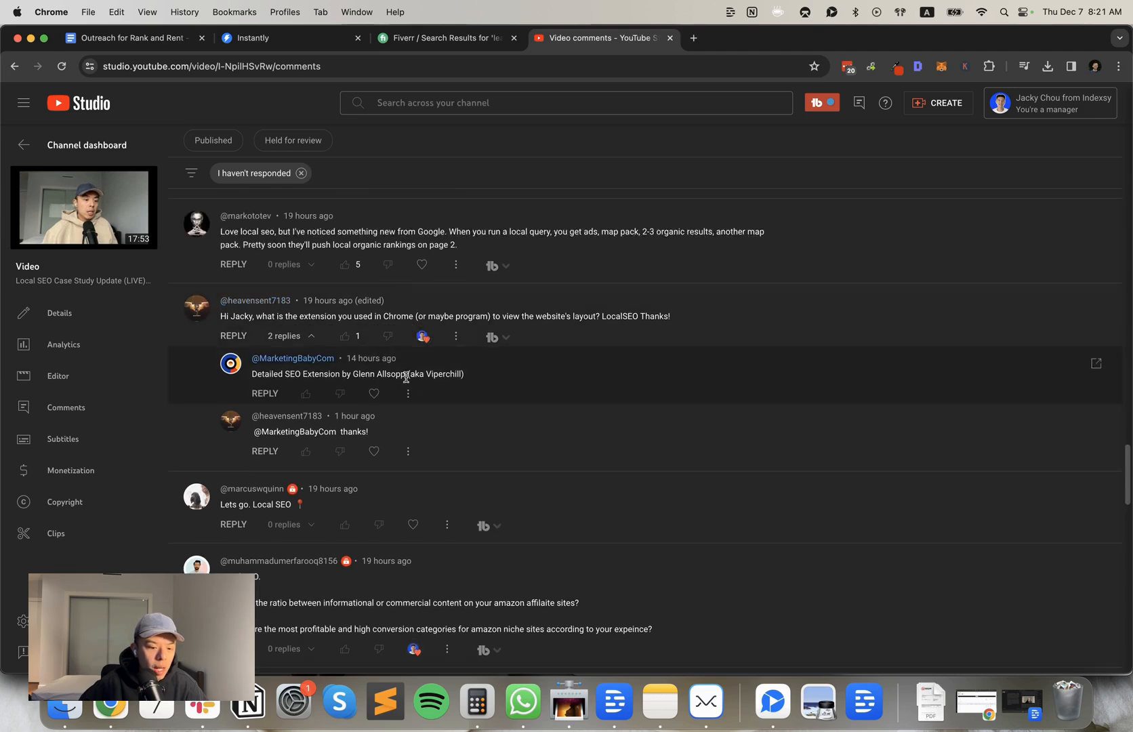
Scroll the comments to reach the one about Google's local results layout
scroll(down, 3)
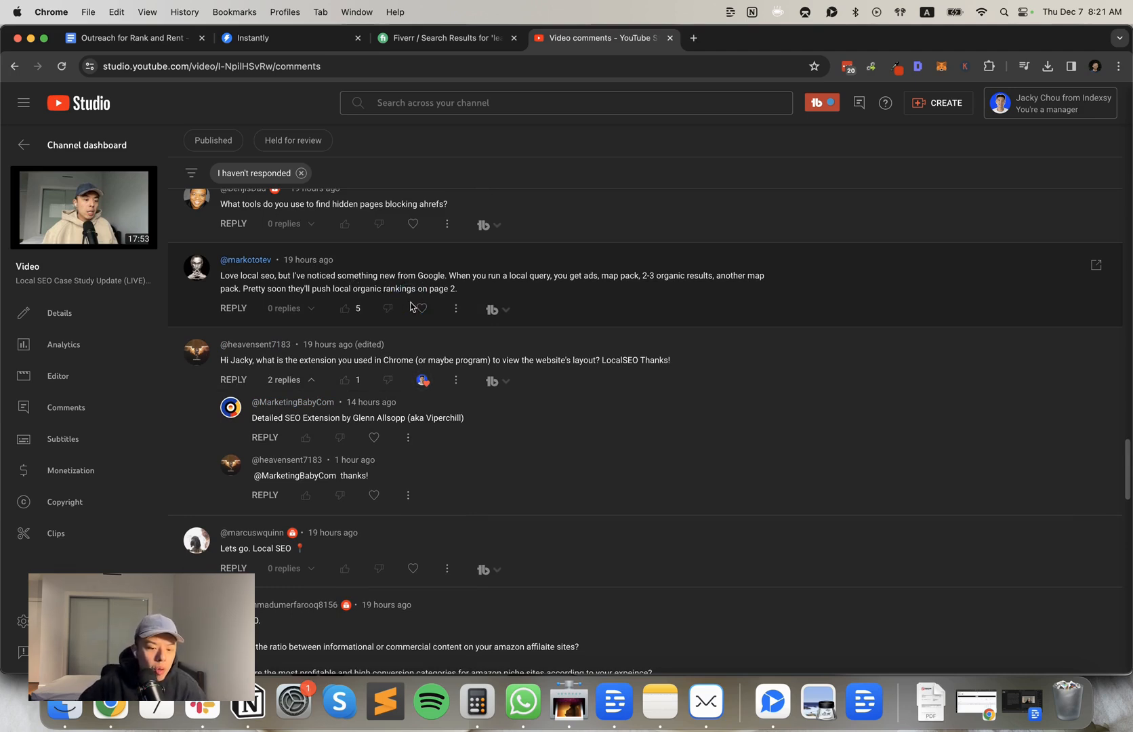
mouse_move(457, 309)
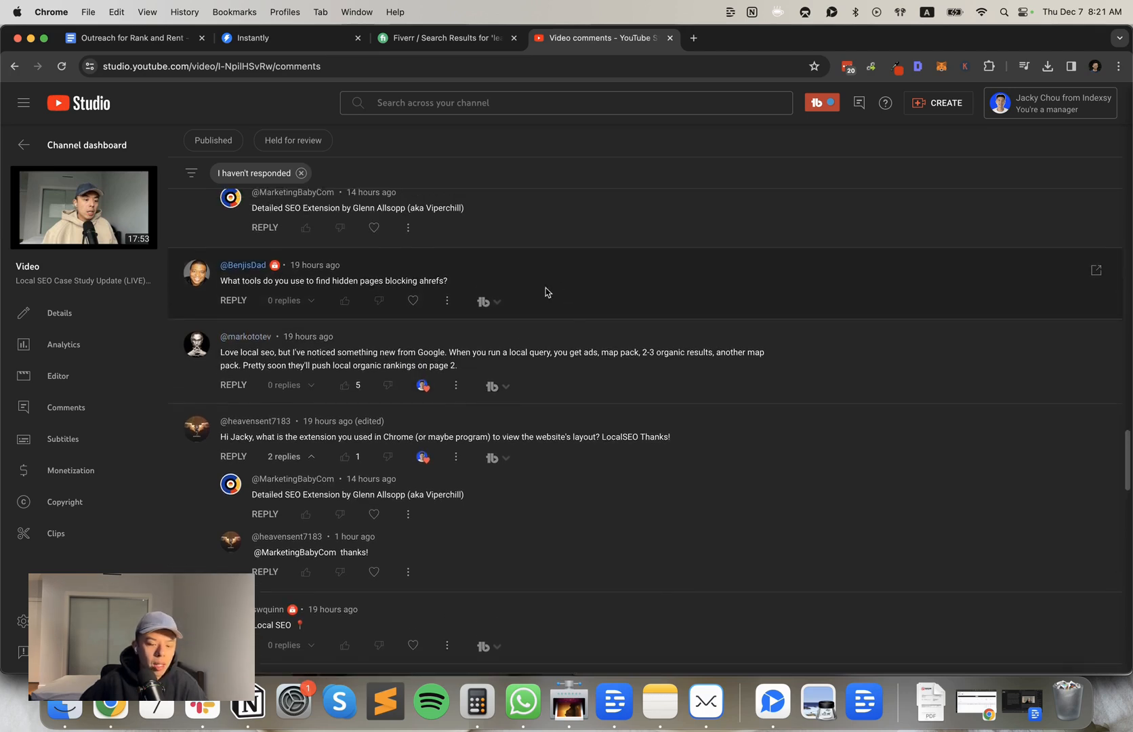
mouse_move(413, 299)
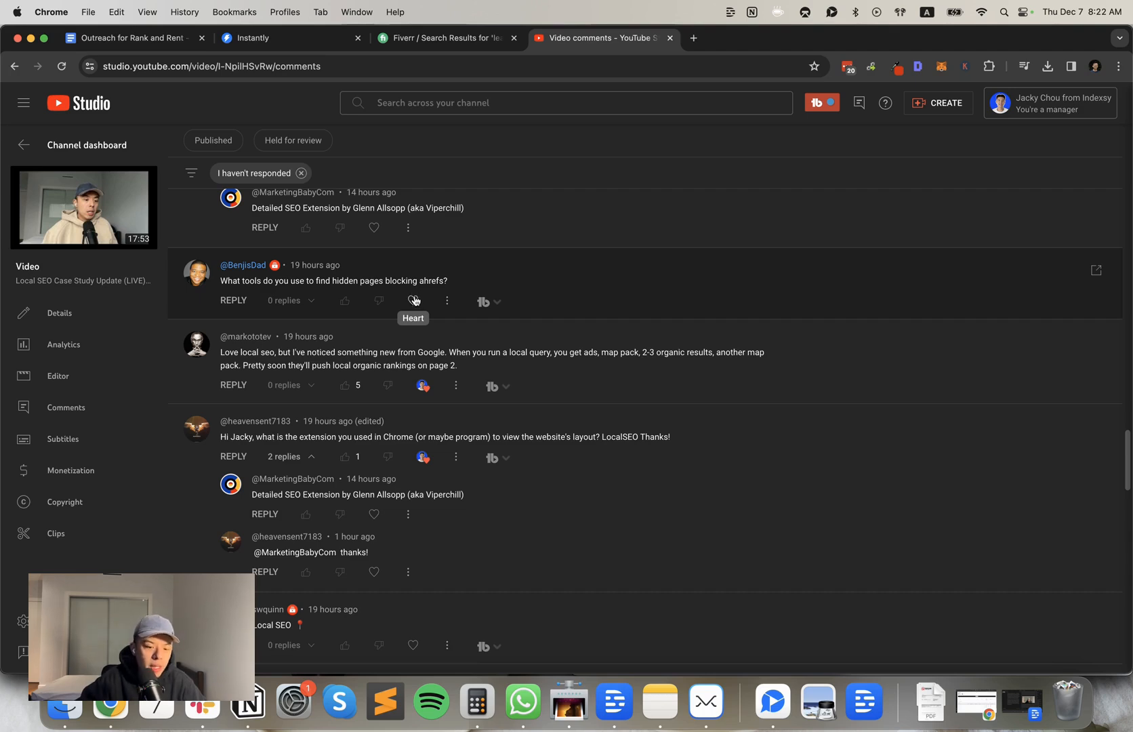
Heart the Chrome extension name question and the selling positions 3-5 question
scroll(down, 3)
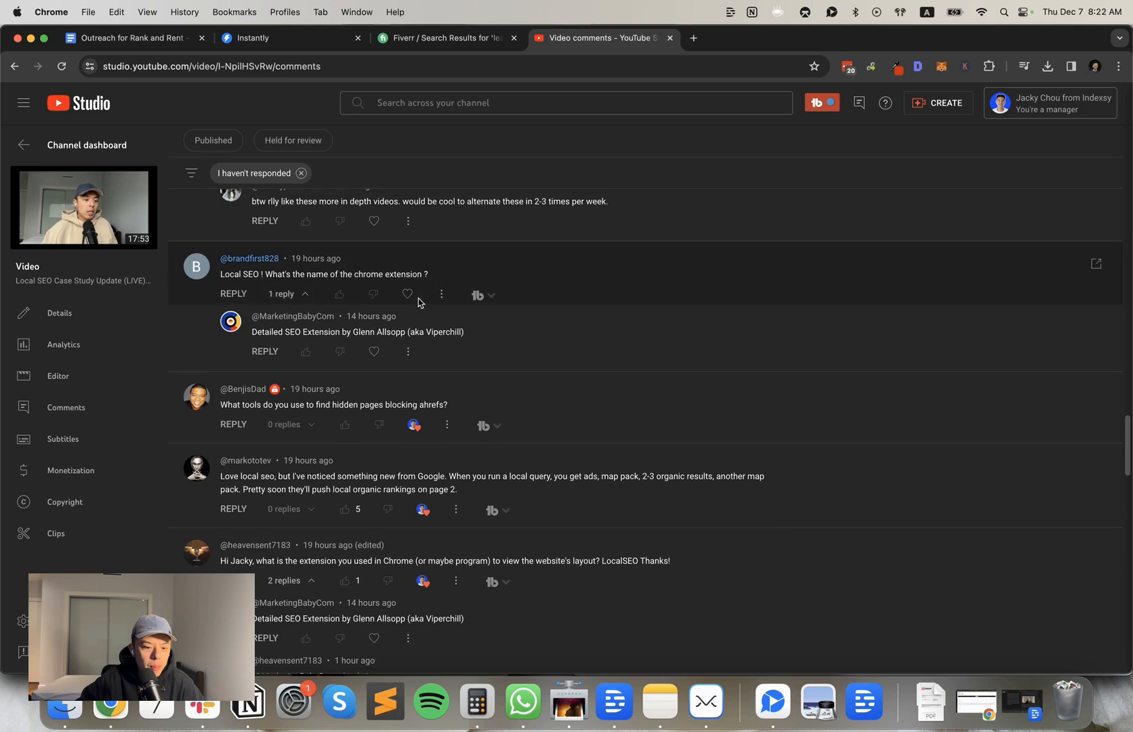
mouse_move(407, 294)
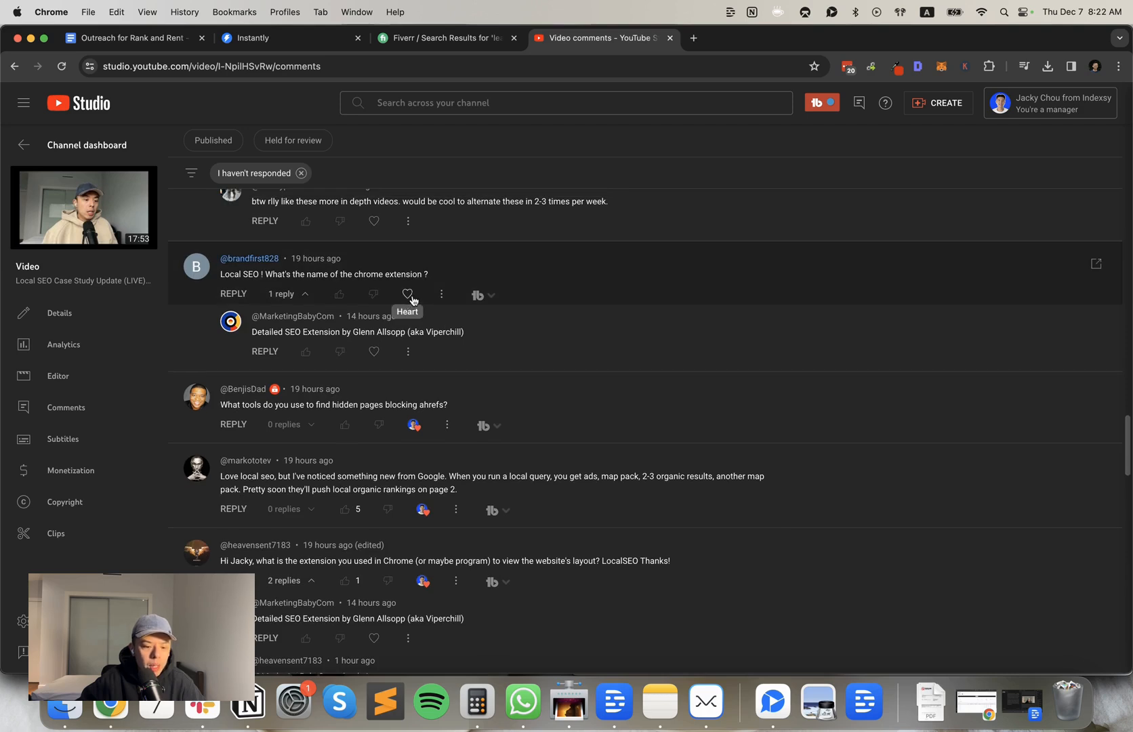
click(407, 294)
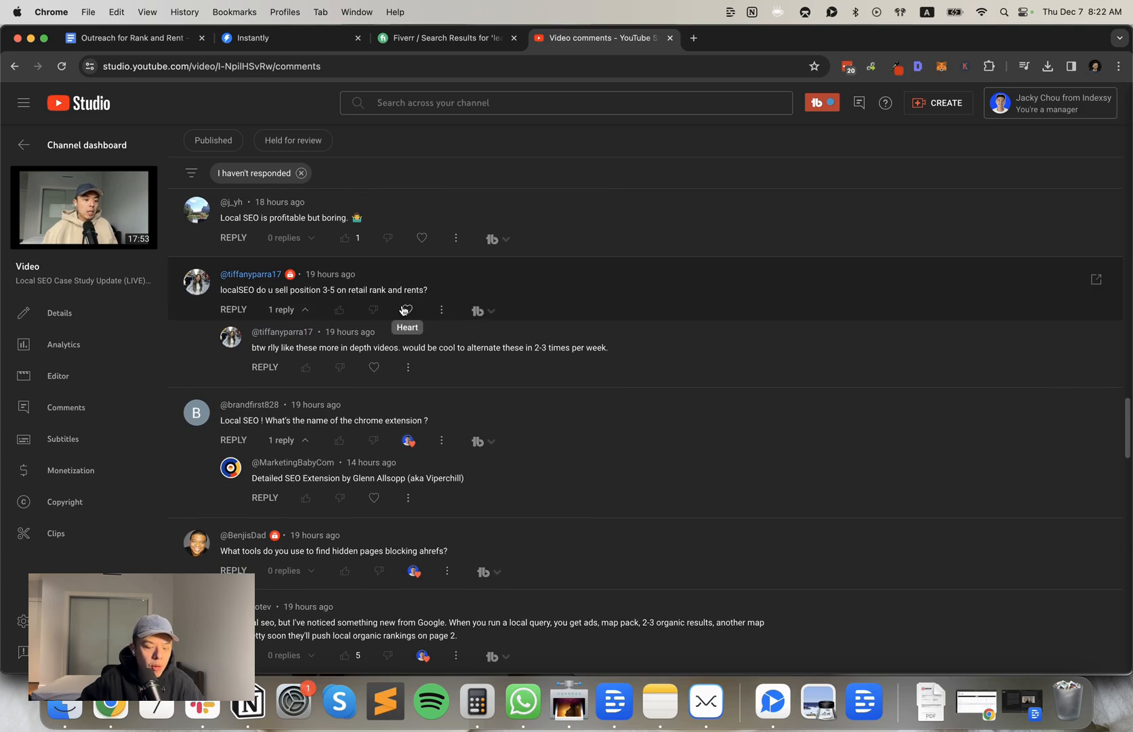
click(406, 310)
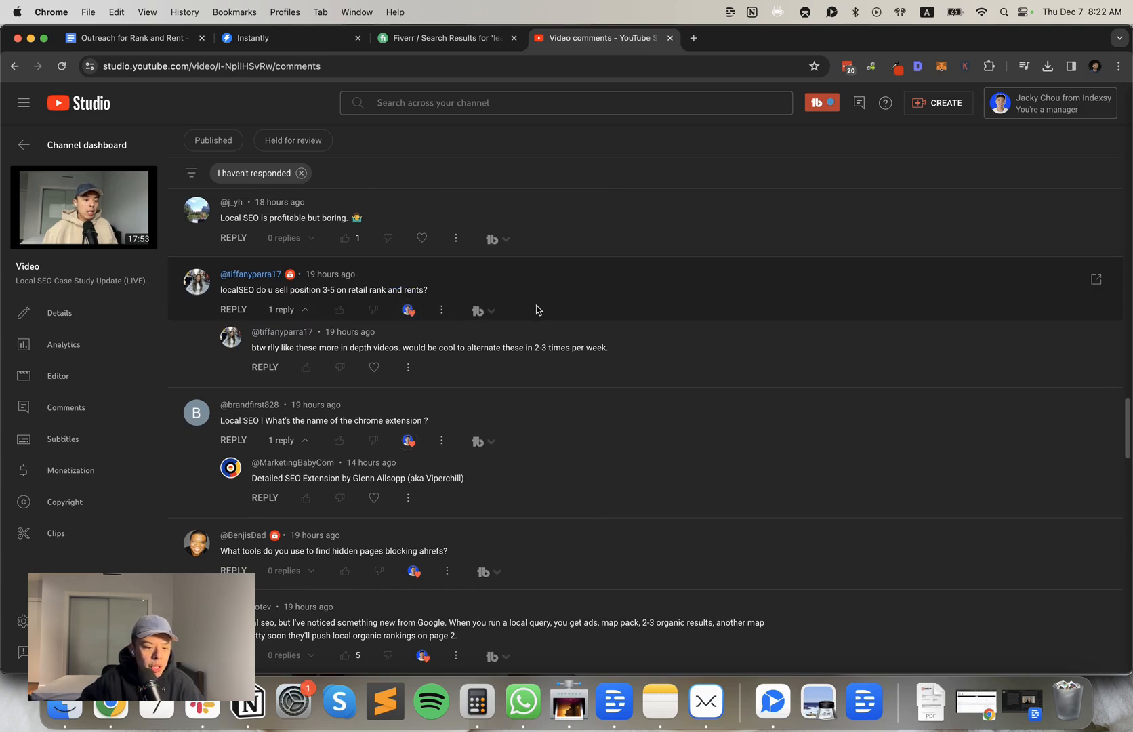
mouse_move(525, 317)
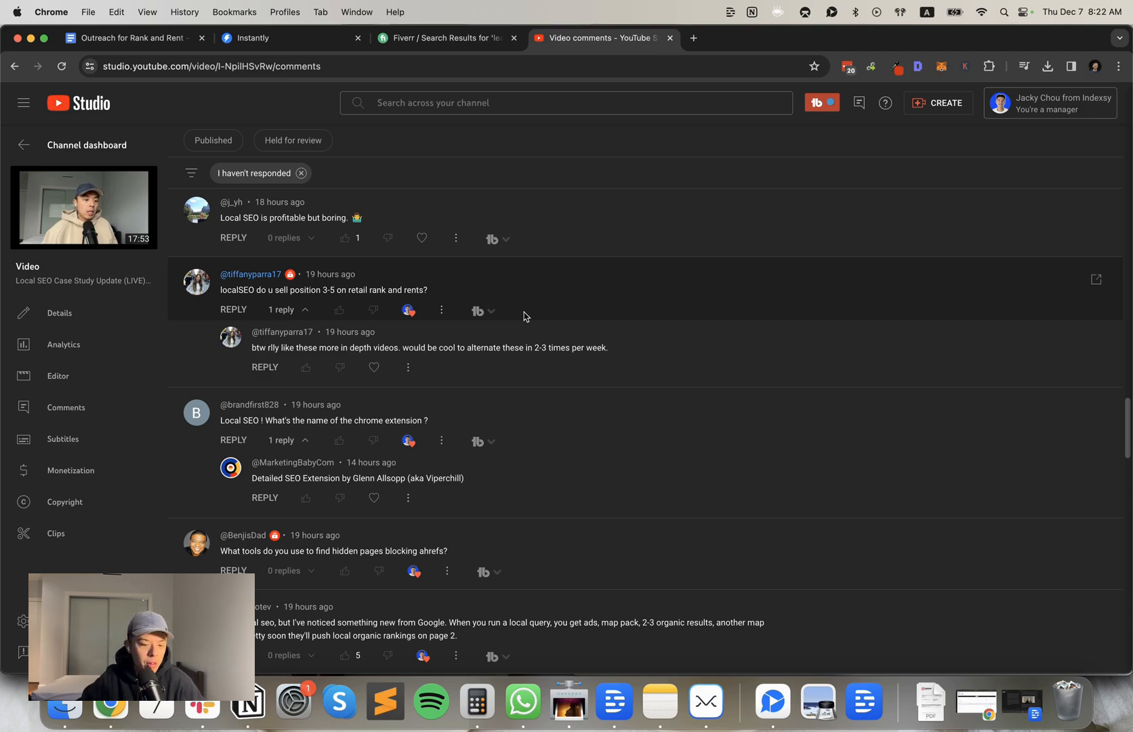
mouse_move(816, 299)
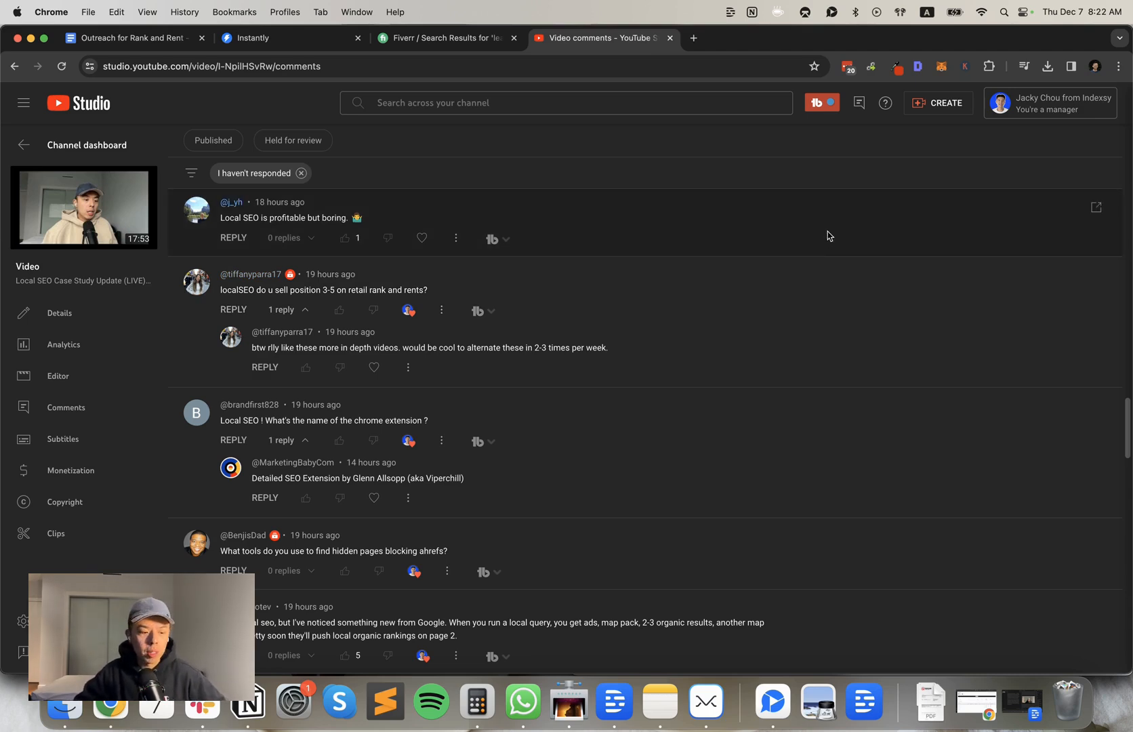
mouse_move(1120, 373)
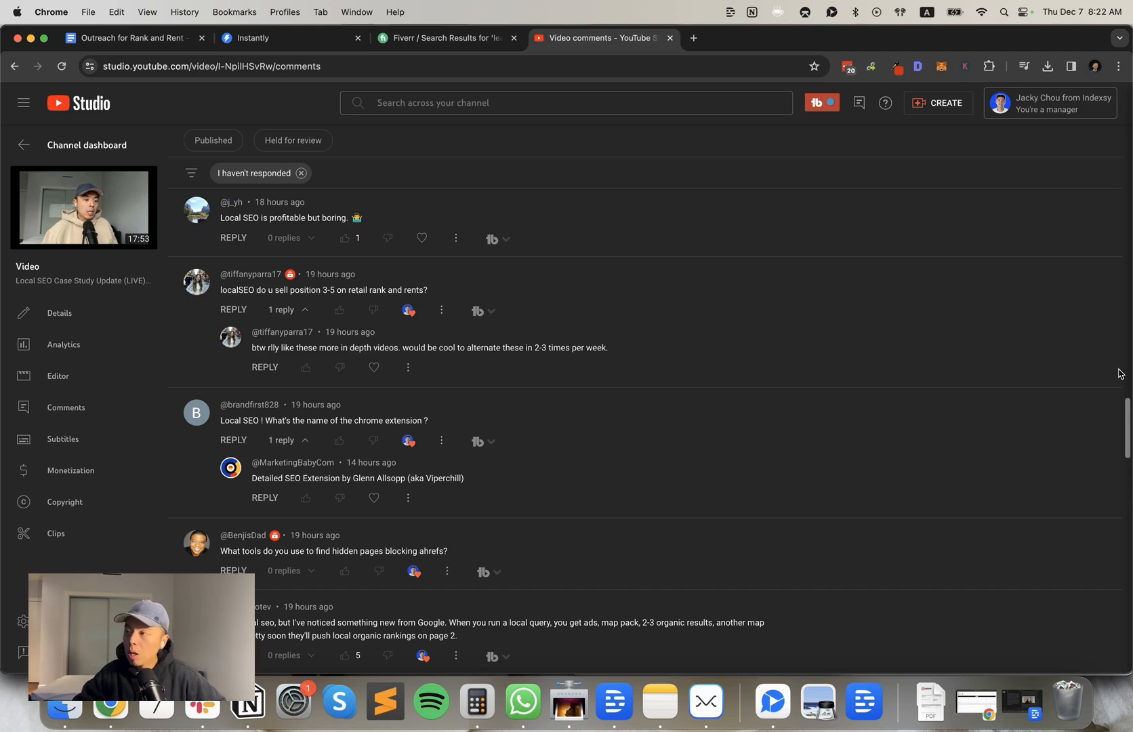